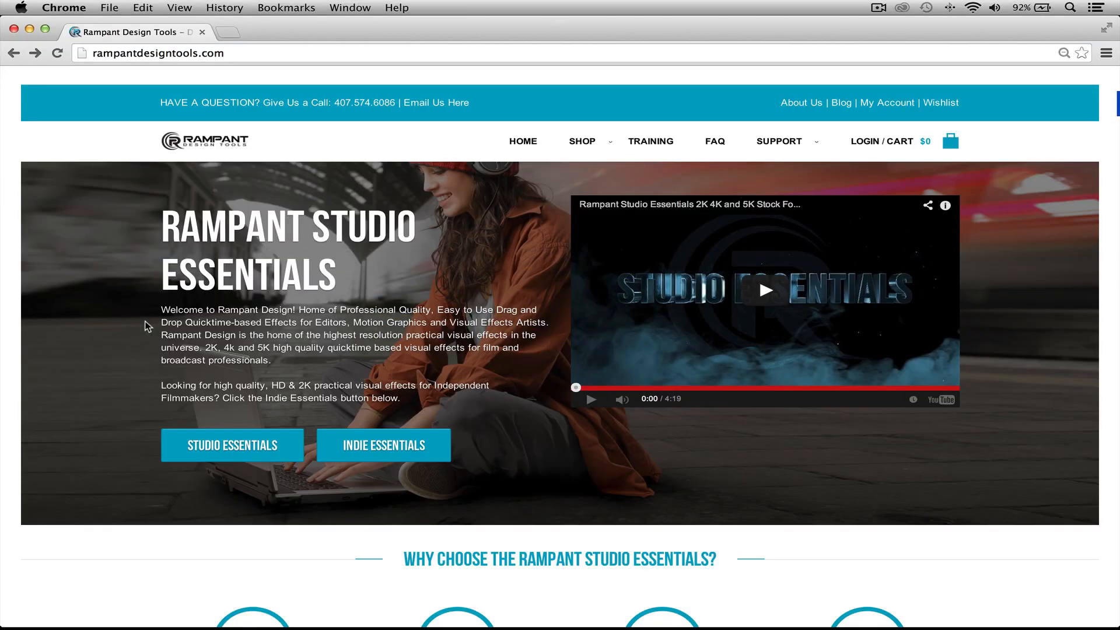
Step: Scroll the Rampant home page and open the Studio Mattes product page
{"action": "scroll", "scroll_direction": "down", "scroll_amount": 3}
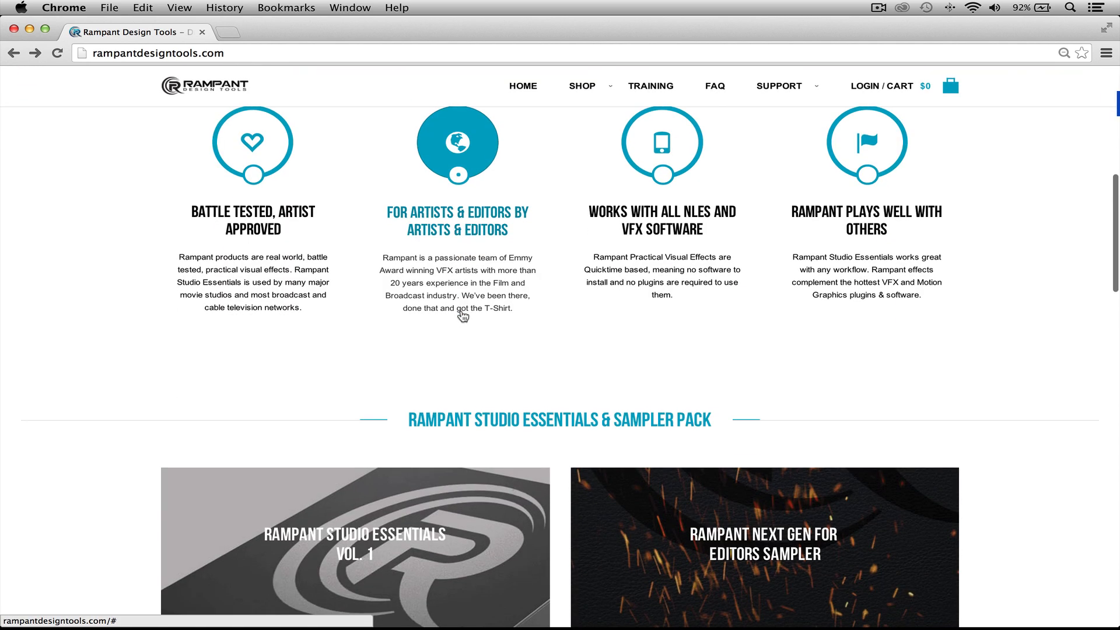
{"action": "scroll", "scroll_direction": "down", "scroll_amount": 3}
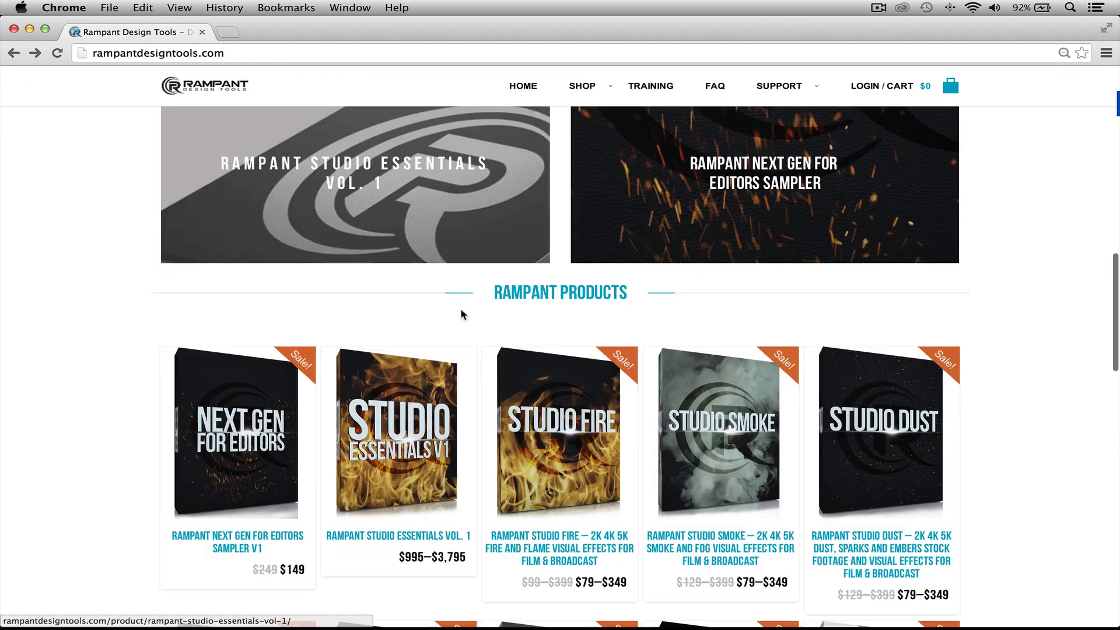
{"action": "scroll", "scroll_direction": "down", "scroll_amount": 3}
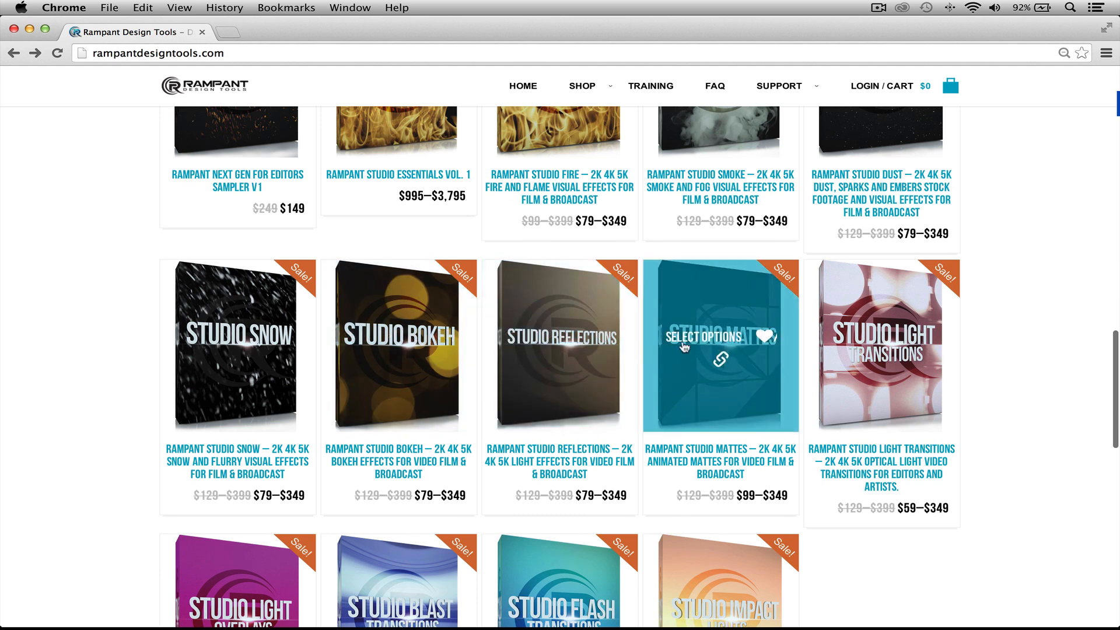
{"action": "left_click", "coordinate": [703, 338]}
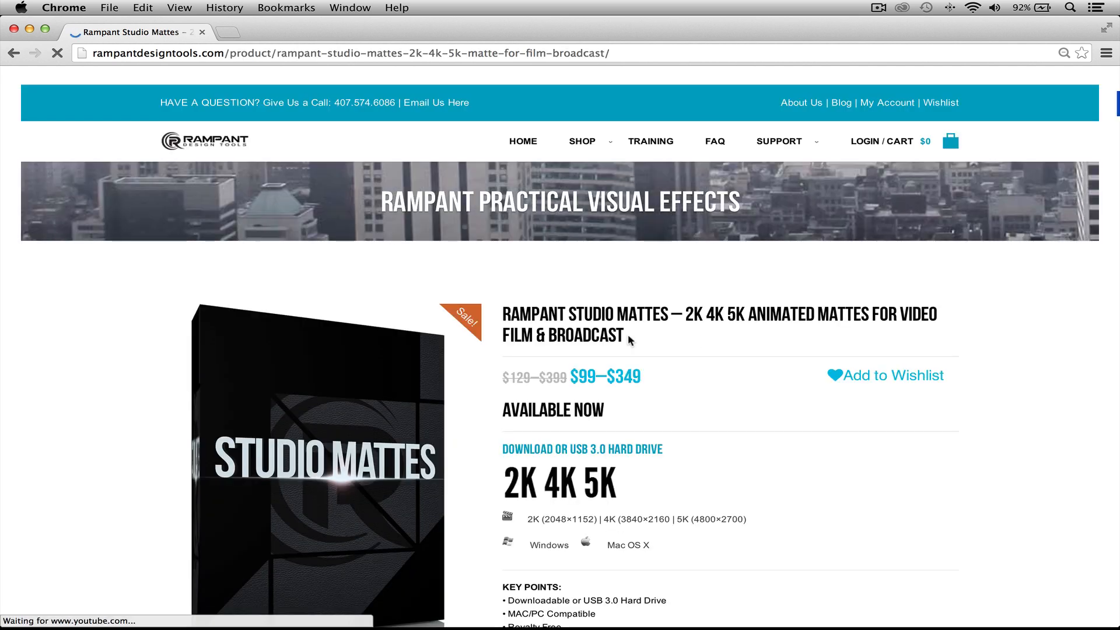
Step: Scroll down the Studio Mattes page to the Try Before You Buy free sample download
{"action": "scroll", "scroll_direction": "down", "scroll_amount": 3}
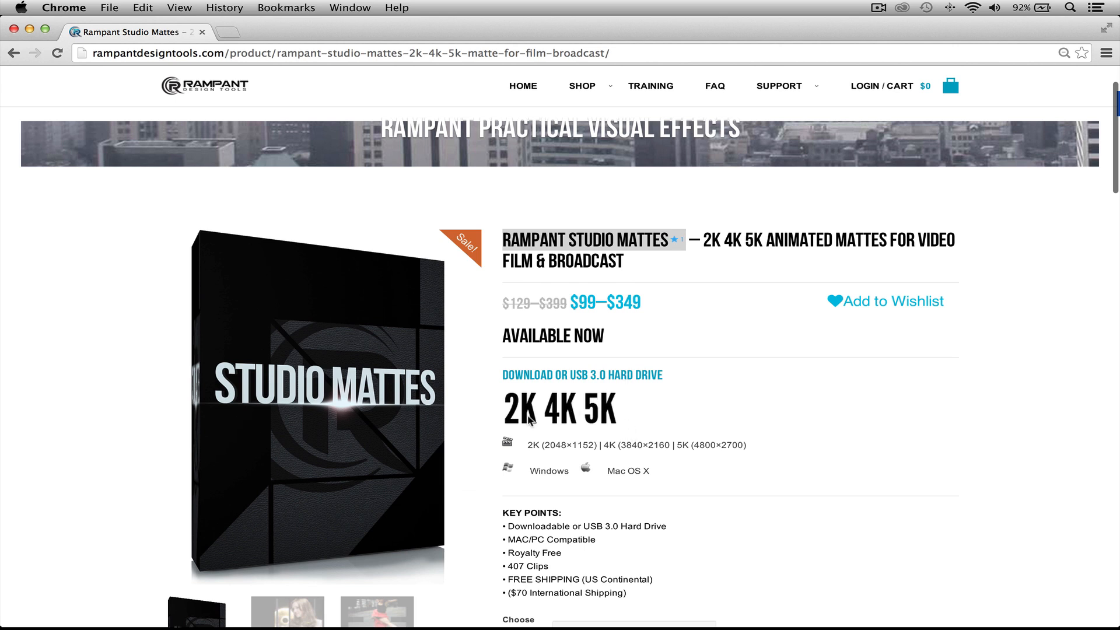
{"action": "mouse_move", "coordinate": [596, 430]}
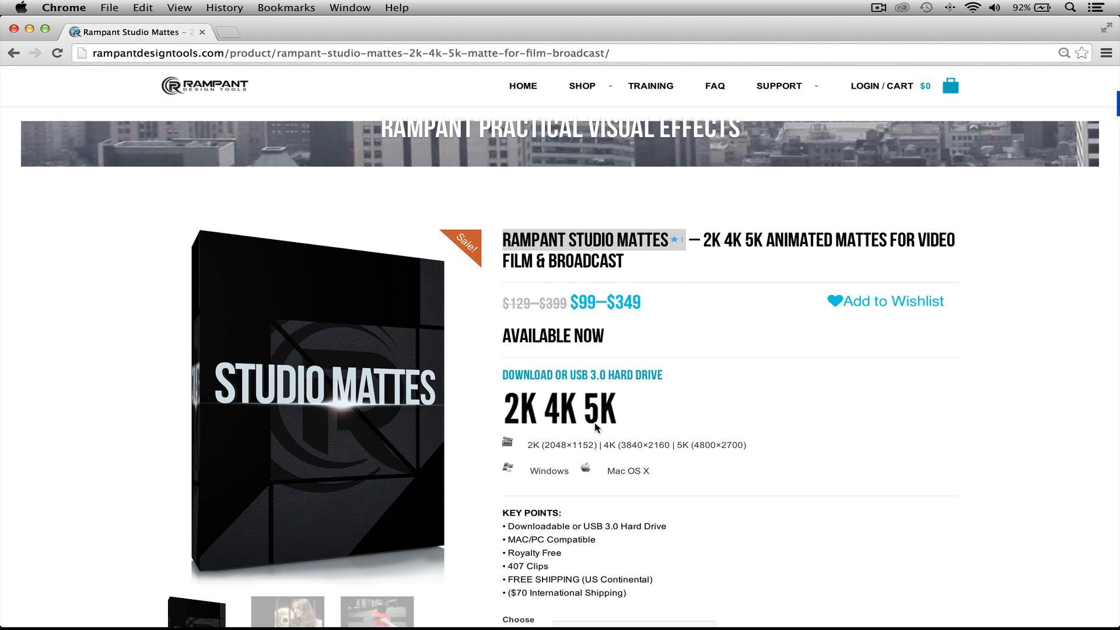
{"action": "scroll", "scroll_direction": "down", "scroll_amount": 3}
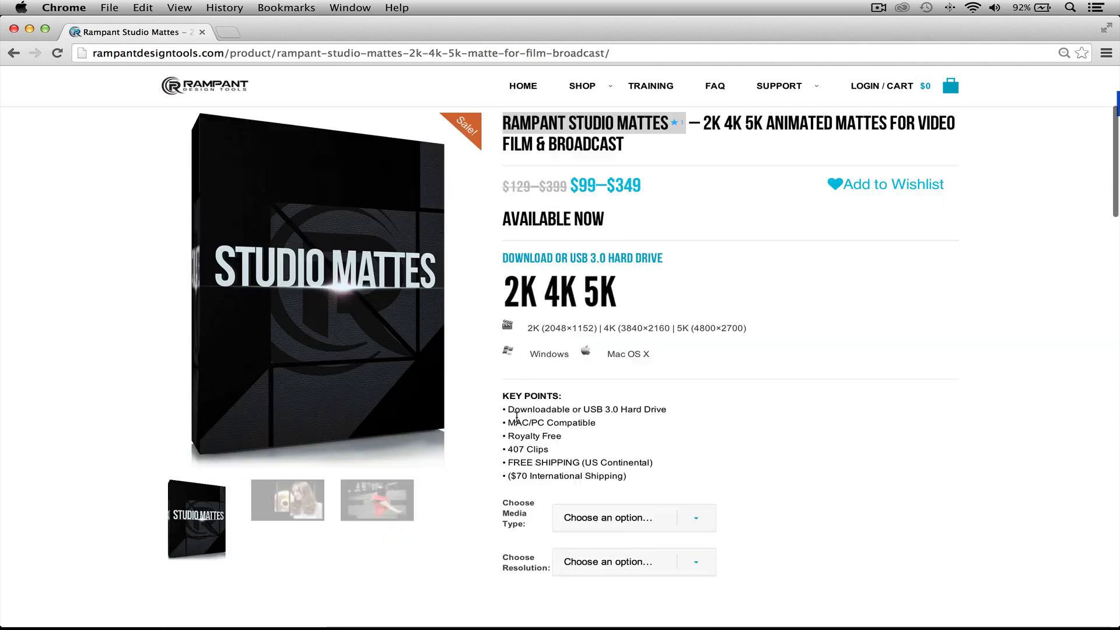
{"action": "scroll", "scroll_direction": "down", "scroll_amount": 3}
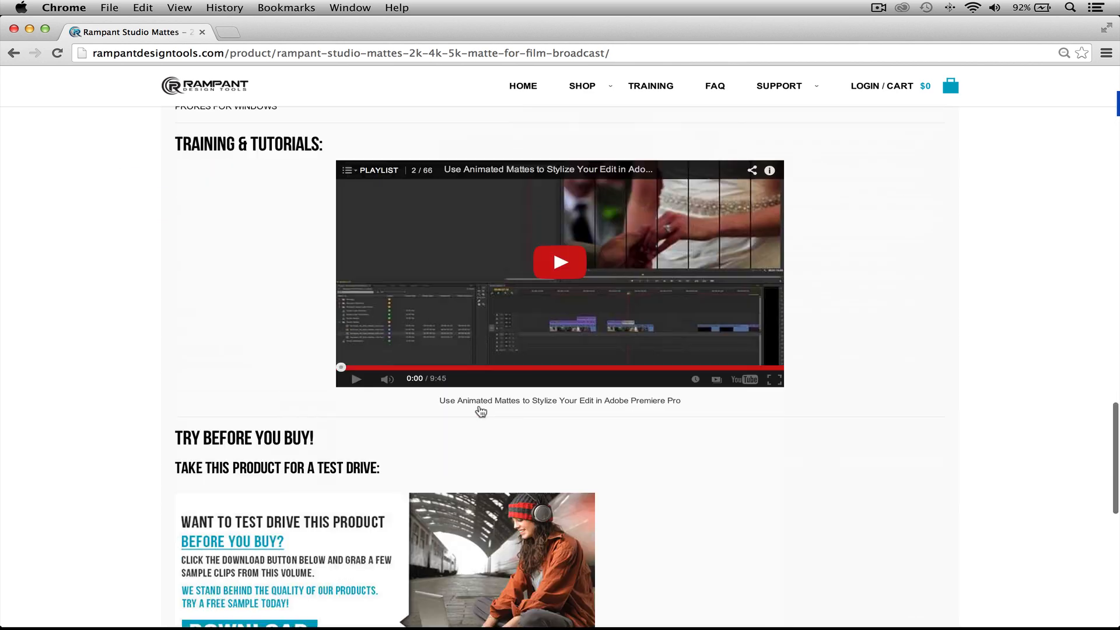
{"action": "scroll", "scroll_direction": "down", "scroll_amount": 3}
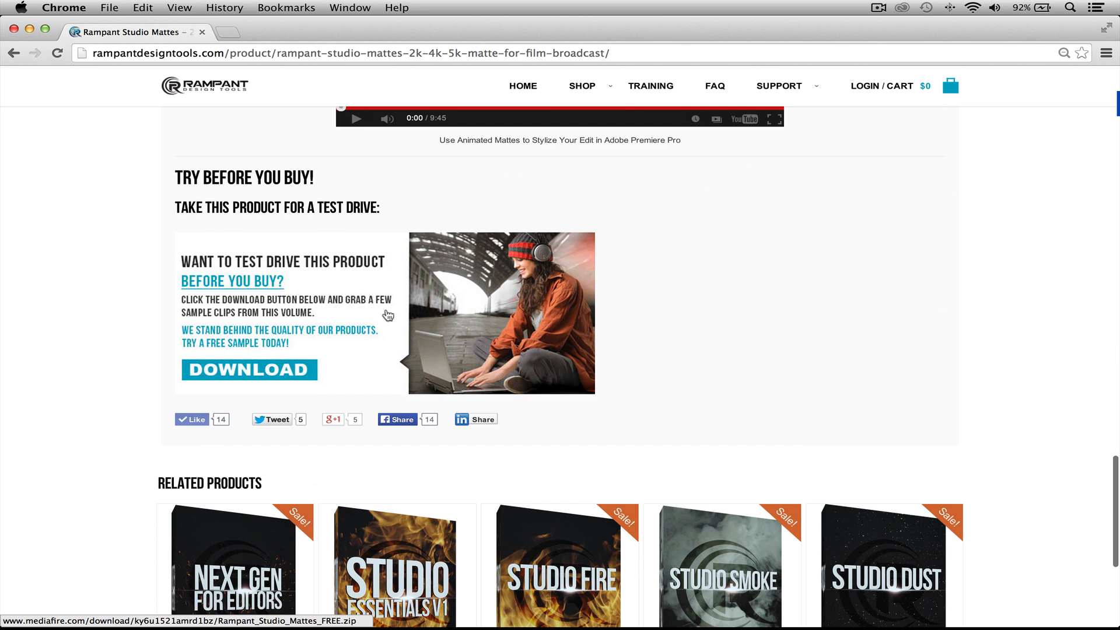
{"action": "mouse_move", "coordinate": [391, 339]}
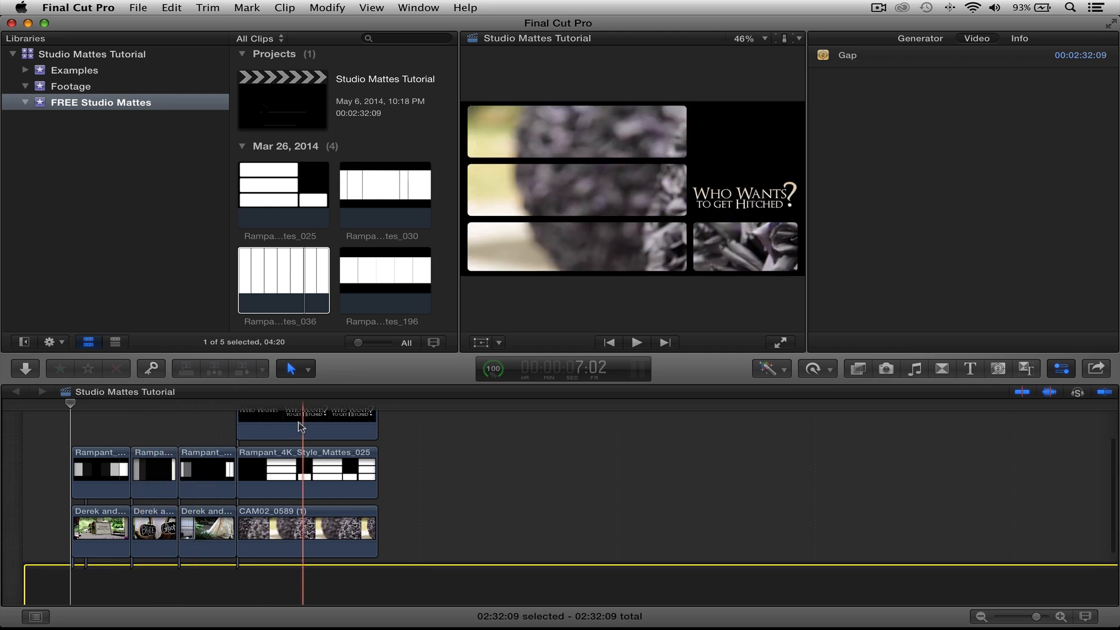
Step: Paste a second copy of the four wedding footage clips further along the timeline
{"action": "left_click", "coordinate": [152, 474]}
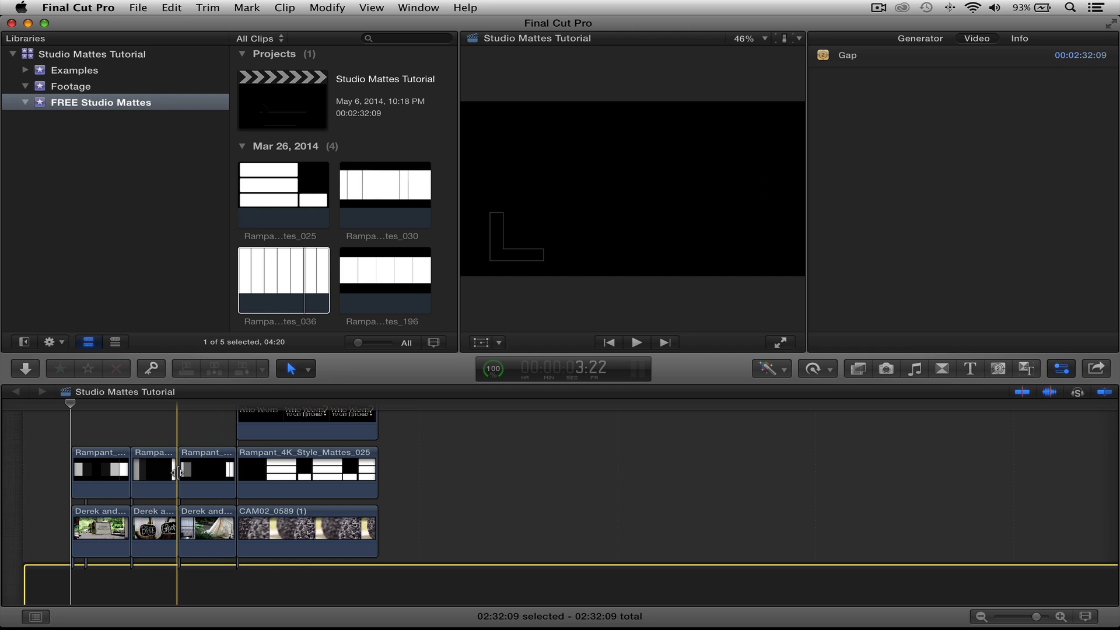
{"action": "left_click", "coordinate": [69, 407]}
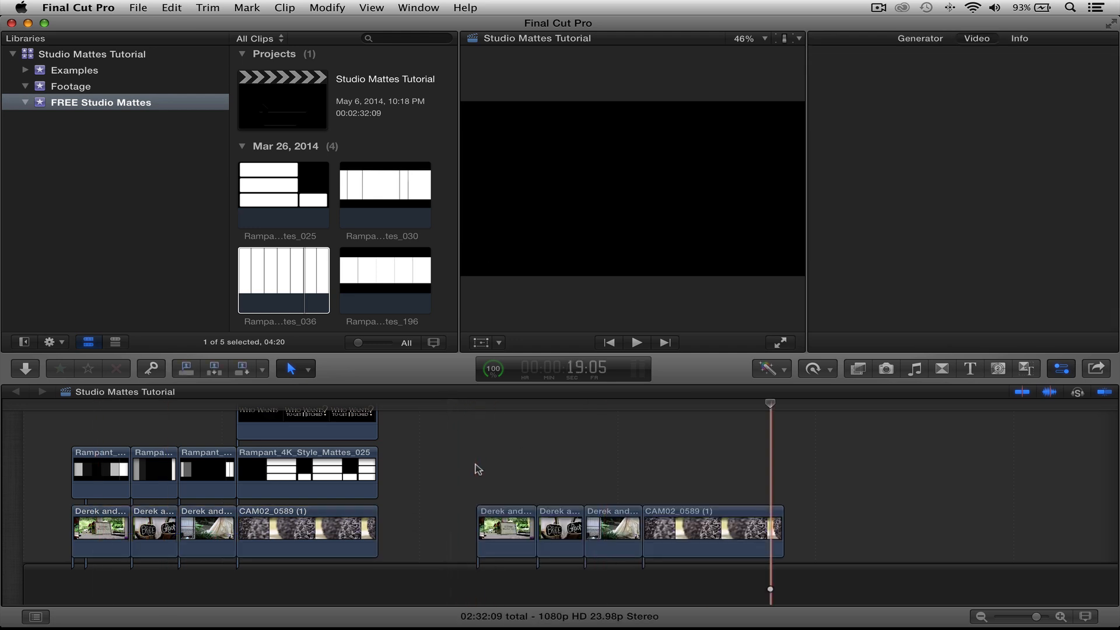
Step: Connect Rampant_4K_Style_Mattes_196 above the start of the copied footage
{"action": "left_click", "coordinate": [785, 404]}
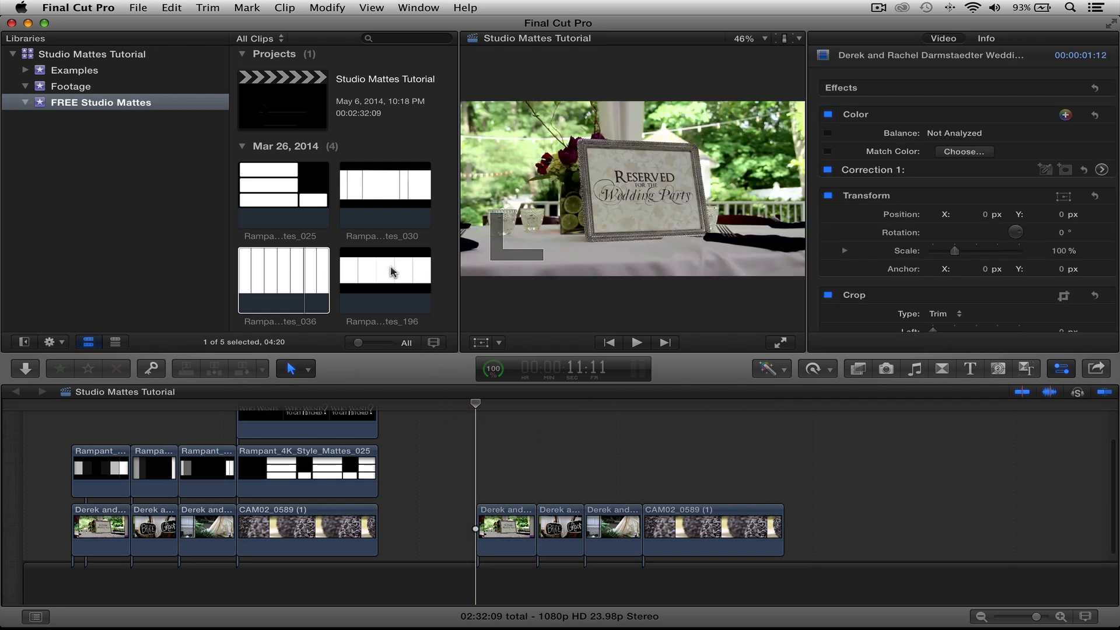
{"action": "left_click", "coordinate": [385, 278]}
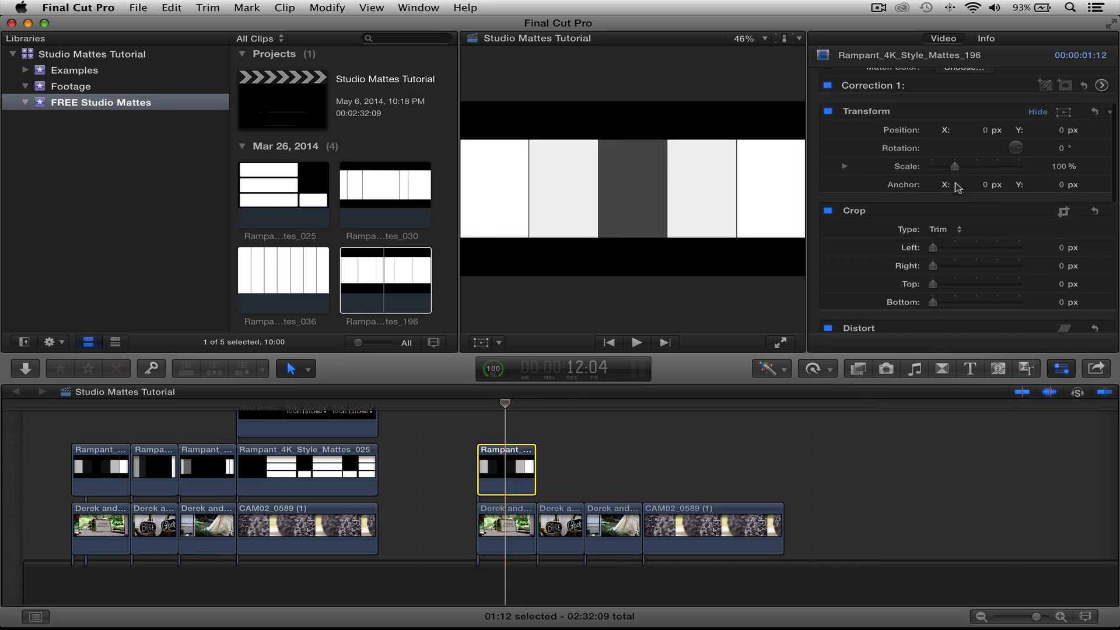
{"action": "scroll", "scroll_direction": "down", "scroll_amount": 3}
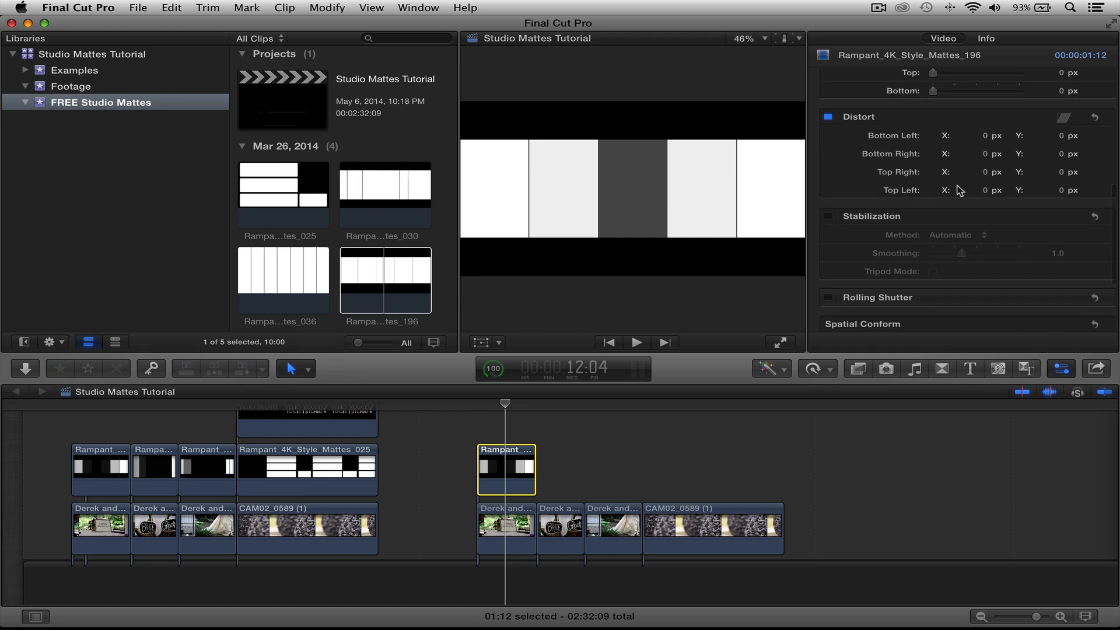
{"action": "mouse_move", "coordinate": [655, 380]}
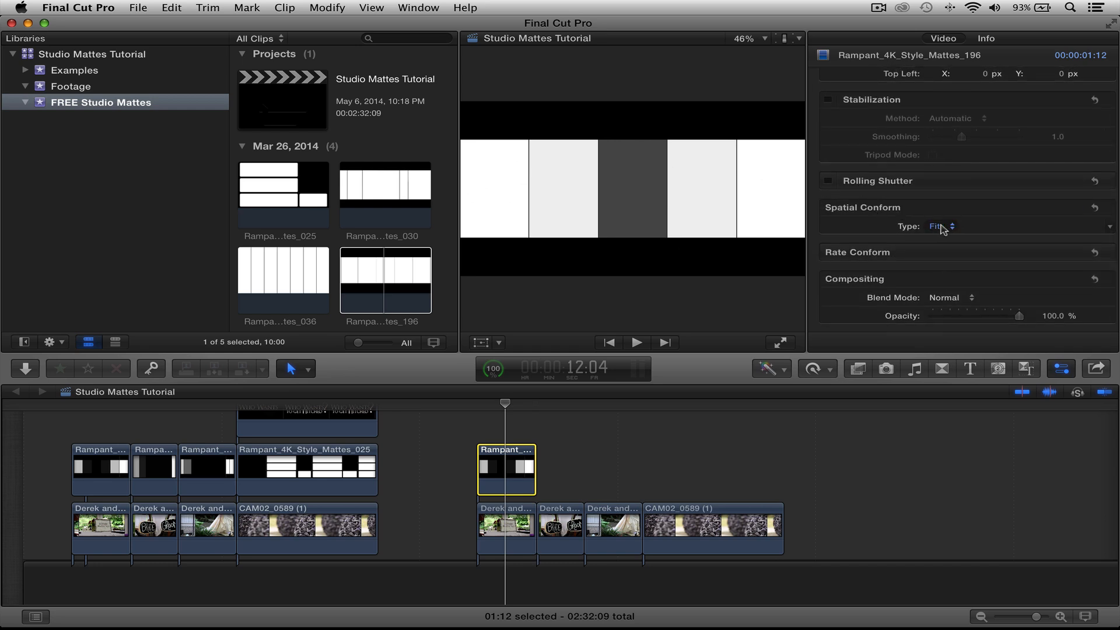
{"action": "left_click", "coordinate": [937, 226]}
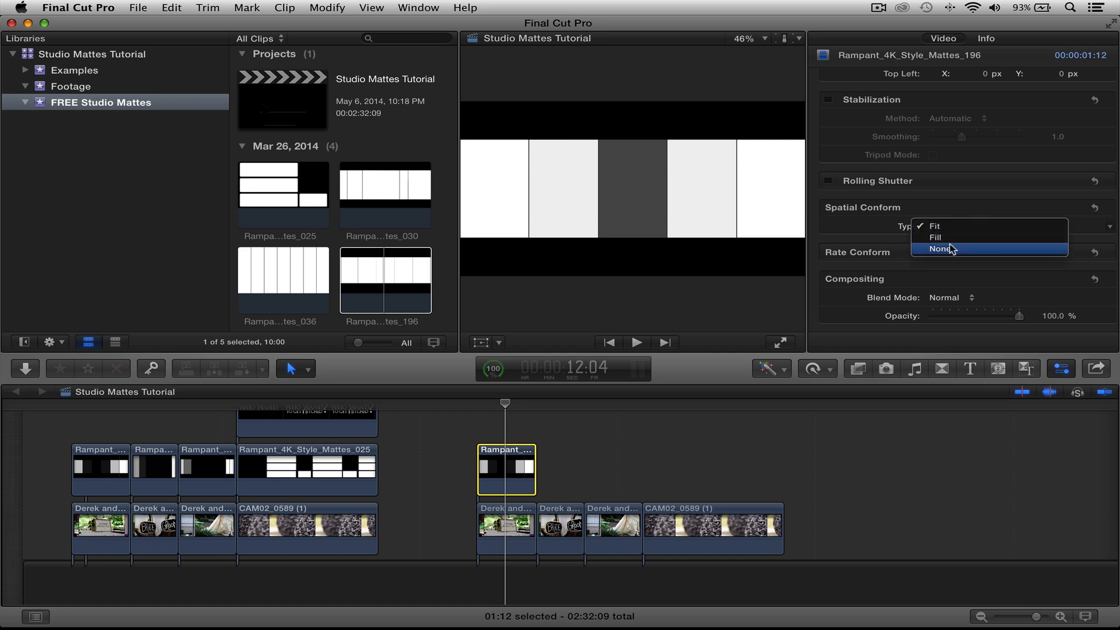
{"action": "left_click", "coordinate": [939, 249]}
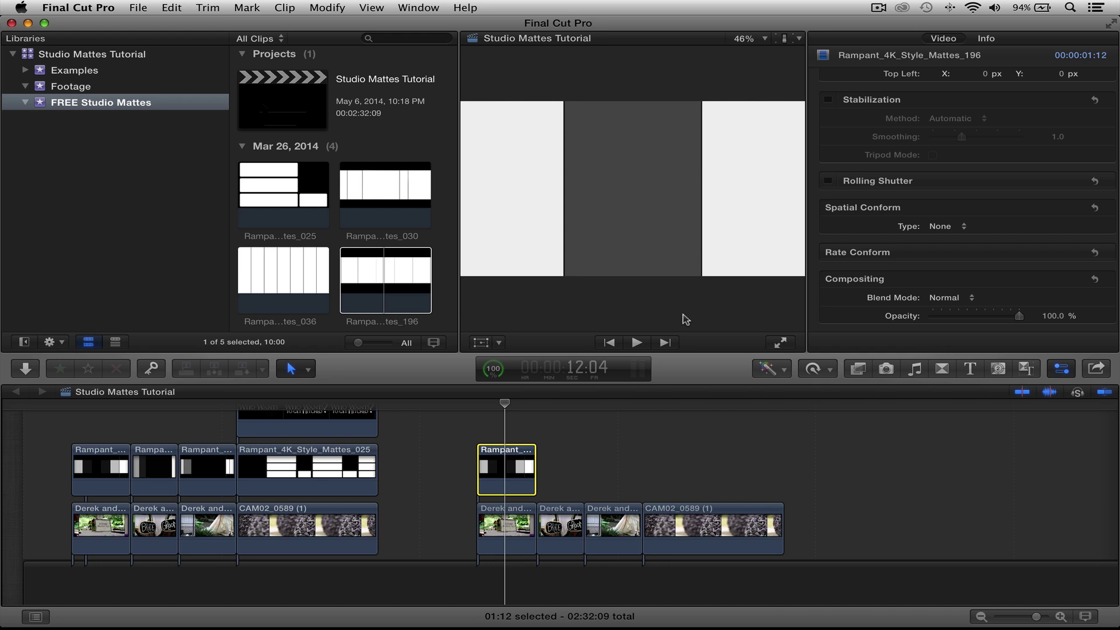
{"action": "mouse_move", "coordinate": [802, 301]}
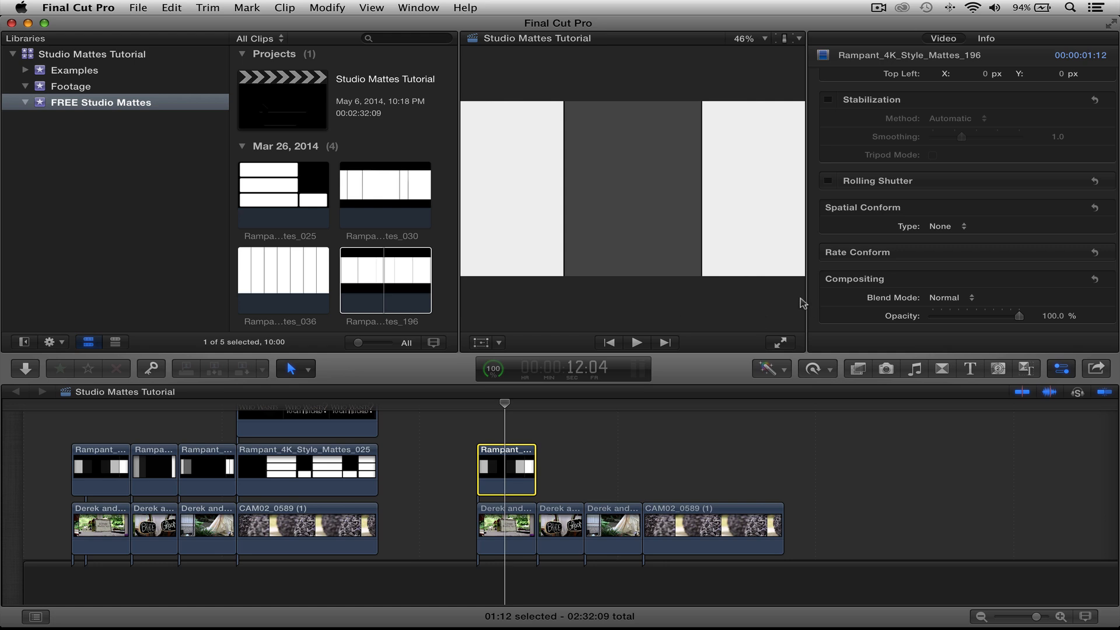
{"action": "left_click", "coordinate": [949, 227]}
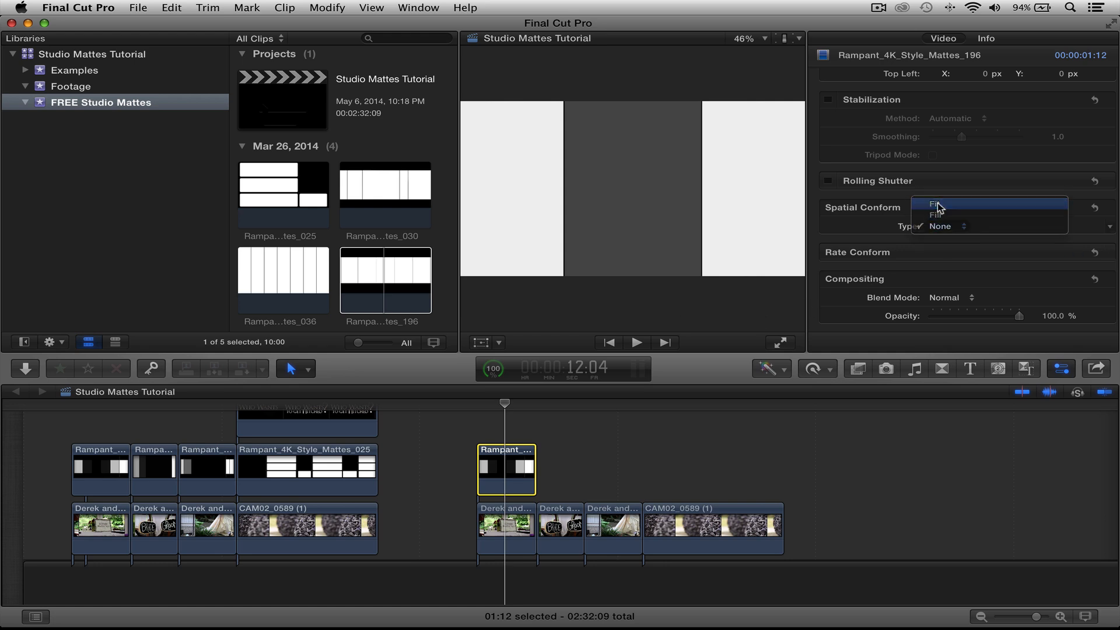
{"action": "left_click", "coordinate": [933, 203]}
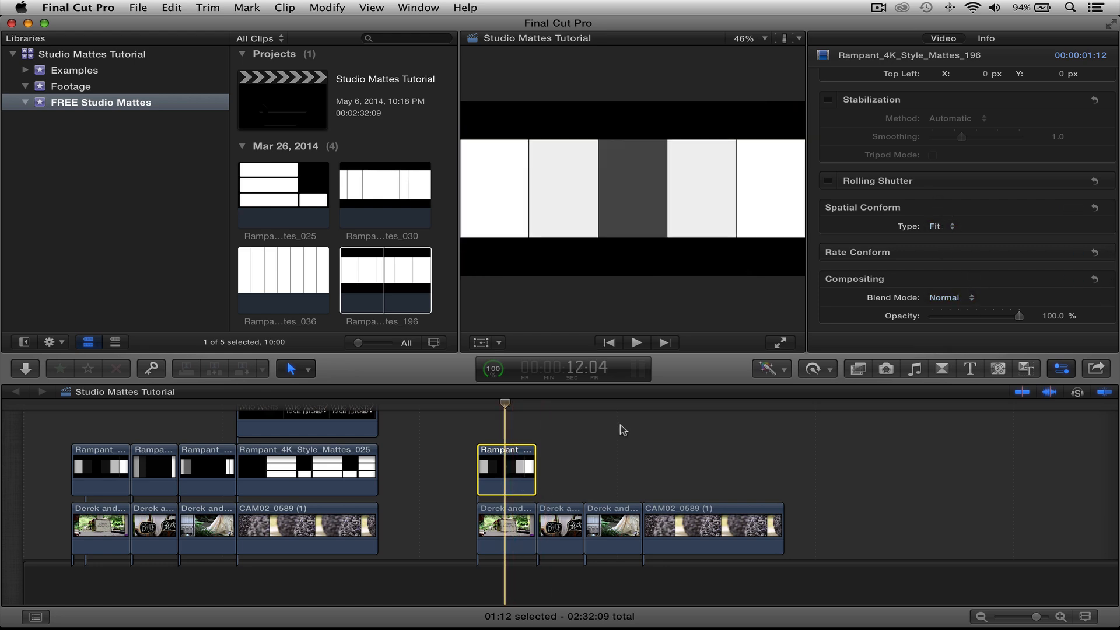
Step: Set the Mattes_196 matte's Compositing blend mode to Stencil Luma and scrub to preview
{"action": "left_click", "coordinate": [949, 297]}
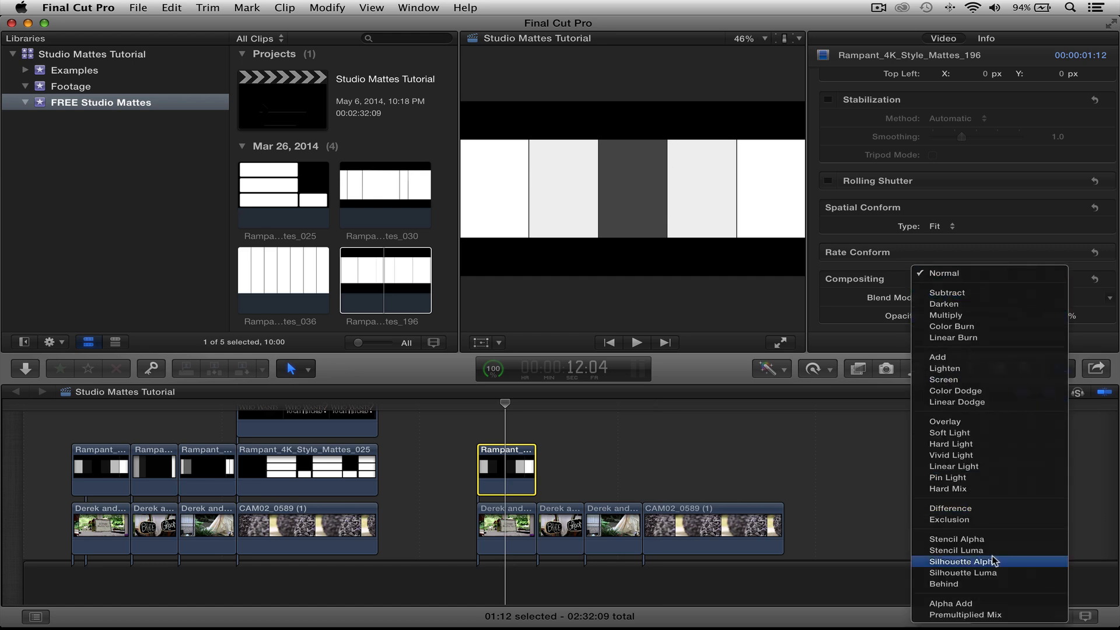
{"action": "mouse_move", "coordinate": [978, 580]}
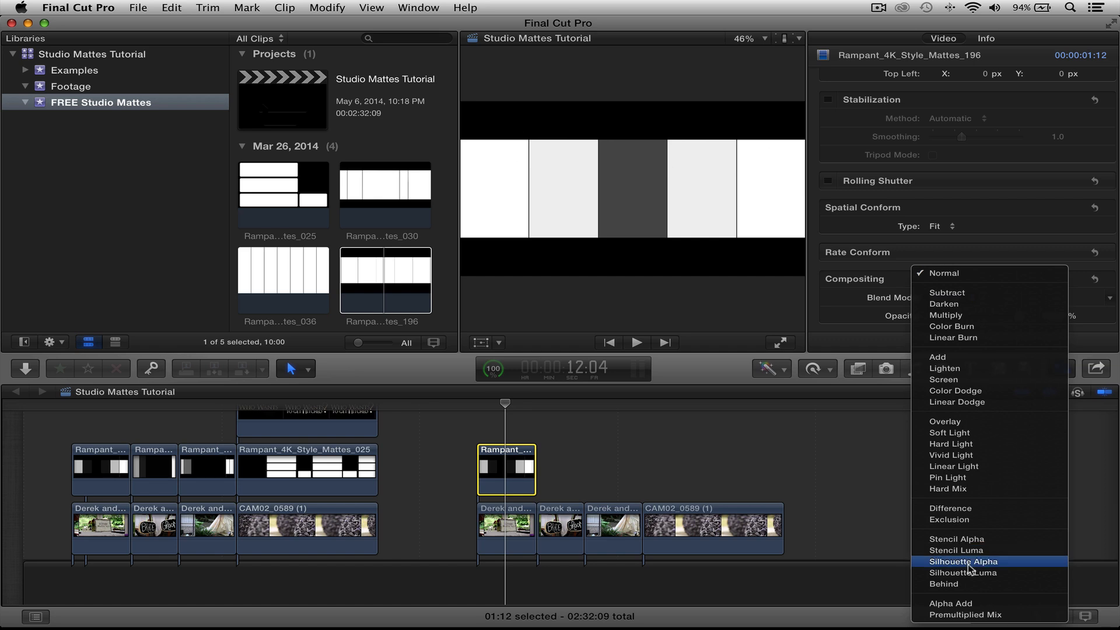
{"action": "mouse_move", "coordinate": [952, 553]}
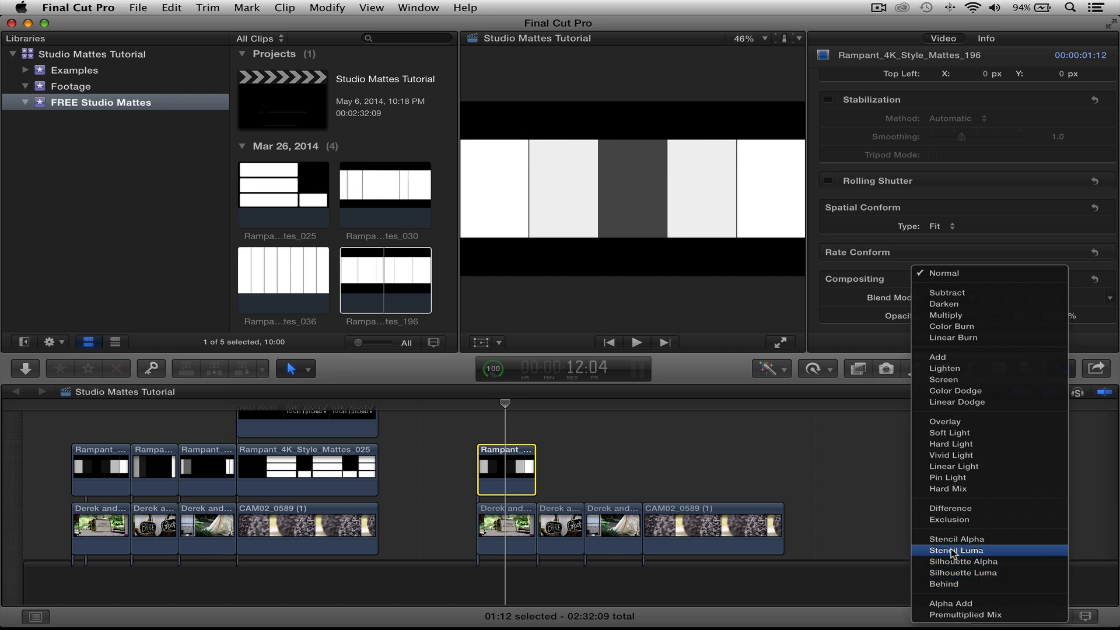
{"action": "left_click", "coordinate": [956, 550]}
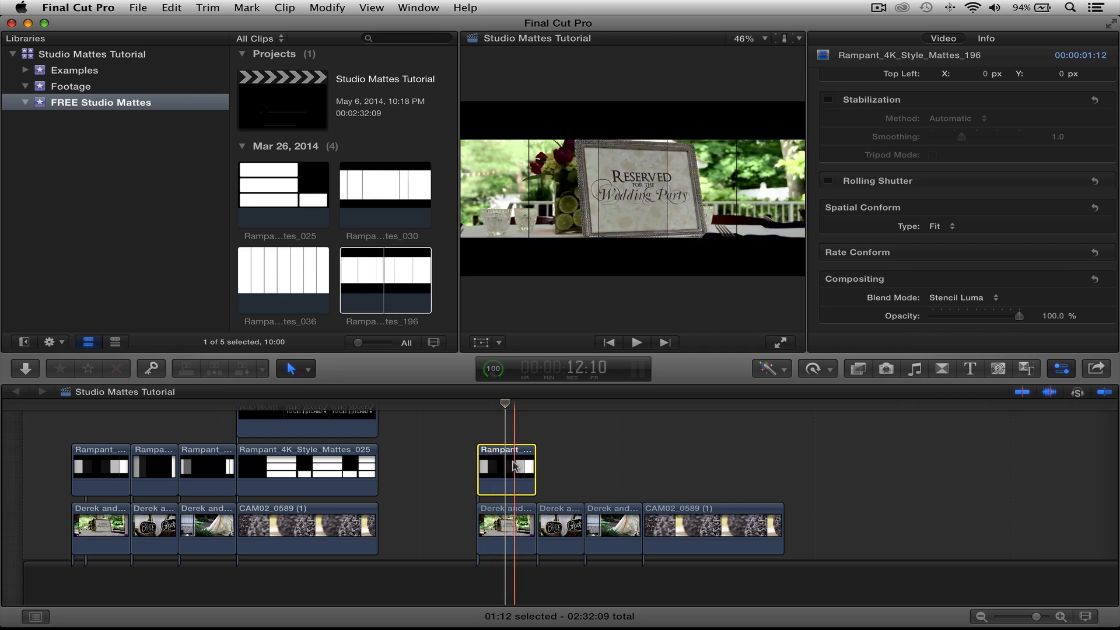
{"action": "left_click", "coordinate": [956, 297]}
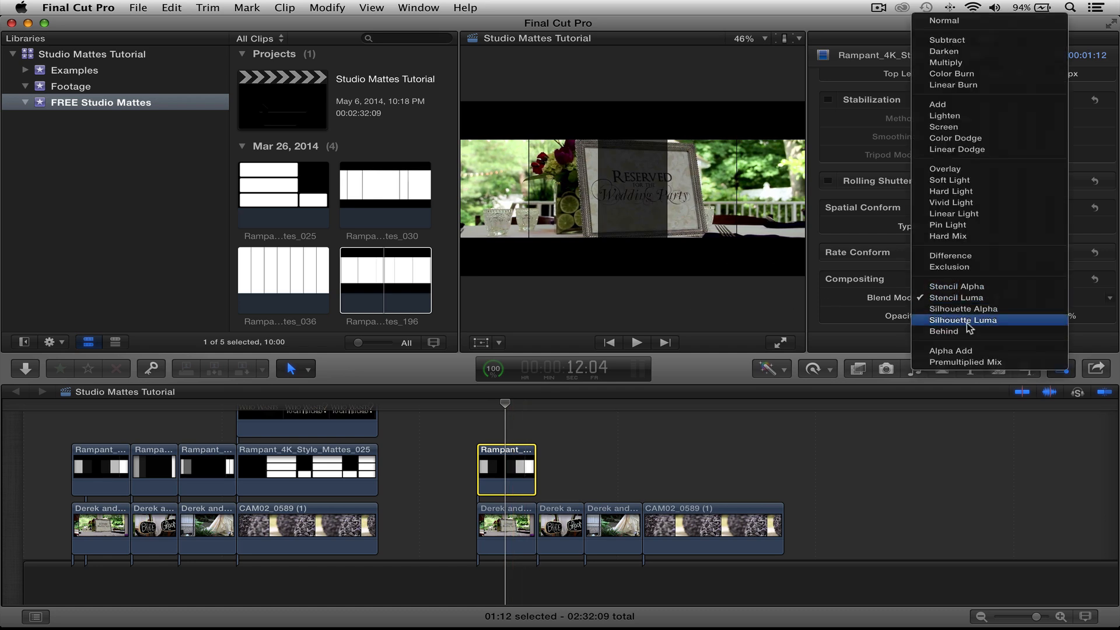
{"action": "left_click", "coordinate": [963, 320]}
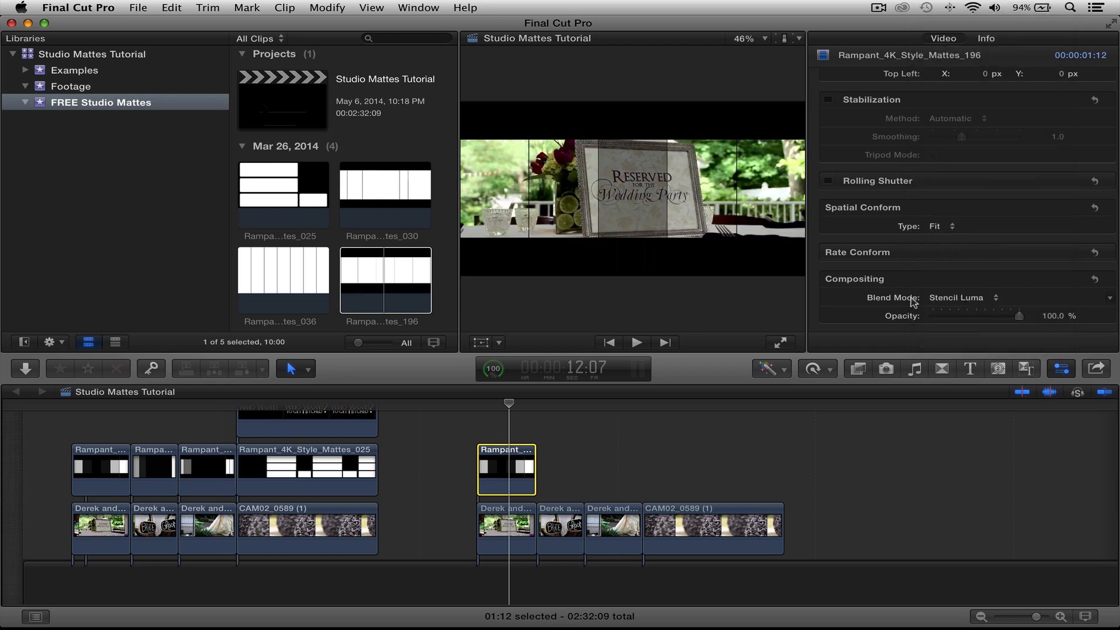
{"action": "left_click_drag", "start_coordinate": [509, 404], "coordinate": [477, 403]}
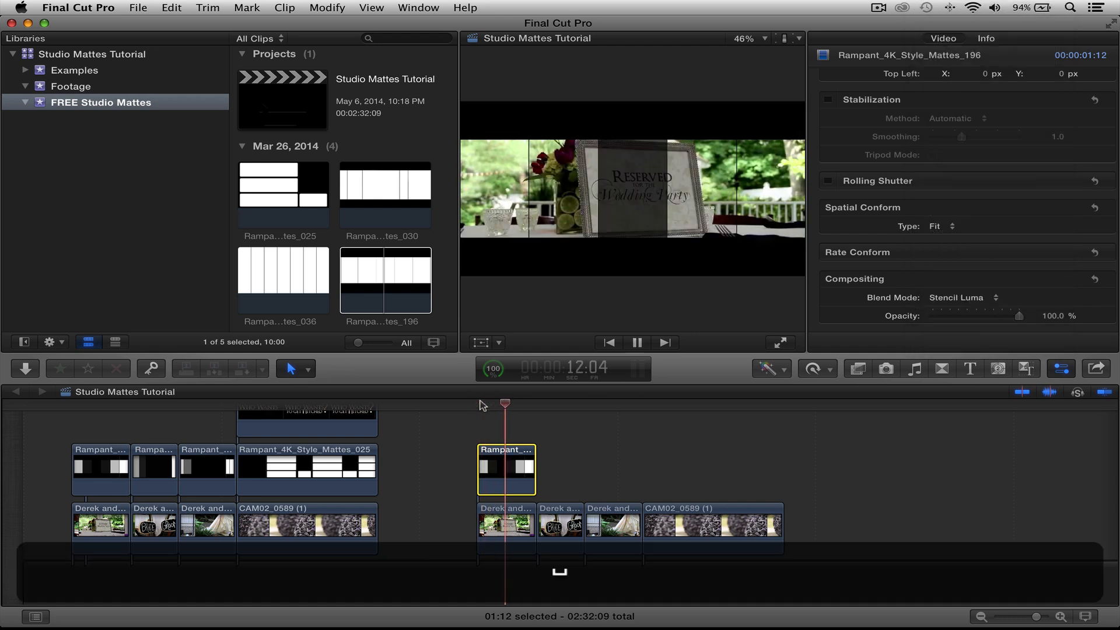
Step: Connect the vertical stripes matte and other Studio Mattes, including Mattes_036 and Mattes_025, above the remaining copied clips
{"action": "left_click", "coordinate": [637, 342]}
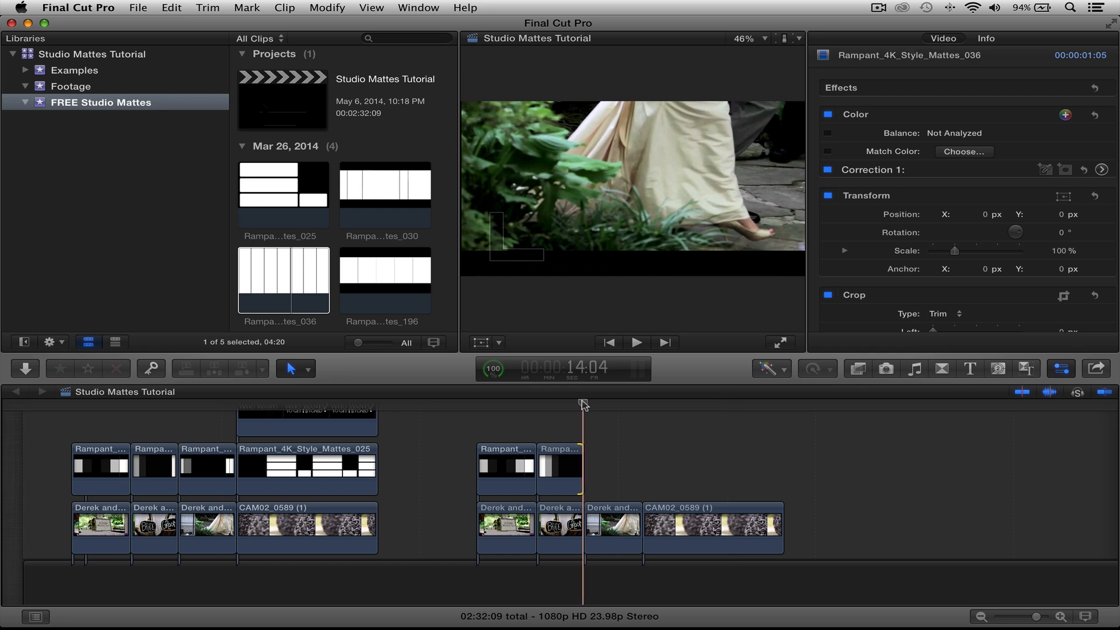
{"action": "left_click", "coordinate": [377, 195]}
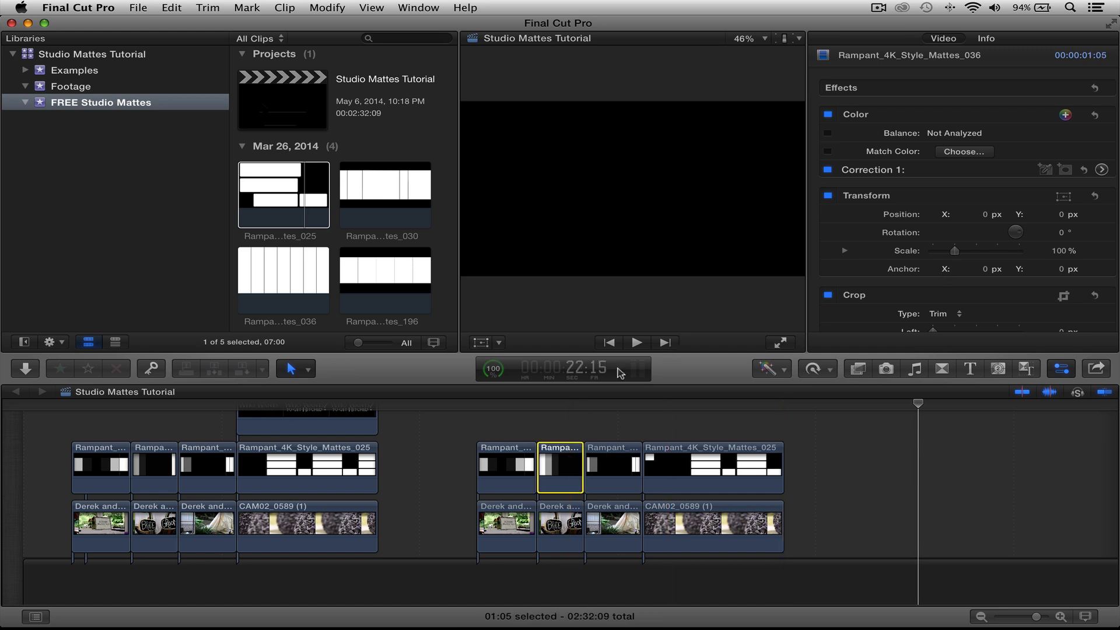
Step: Copy the Stencil Luma matte and tick all Video Attributes in Paste Attributes for the other mattes
{"action": "left_click", "coordinate": [505, 466]}
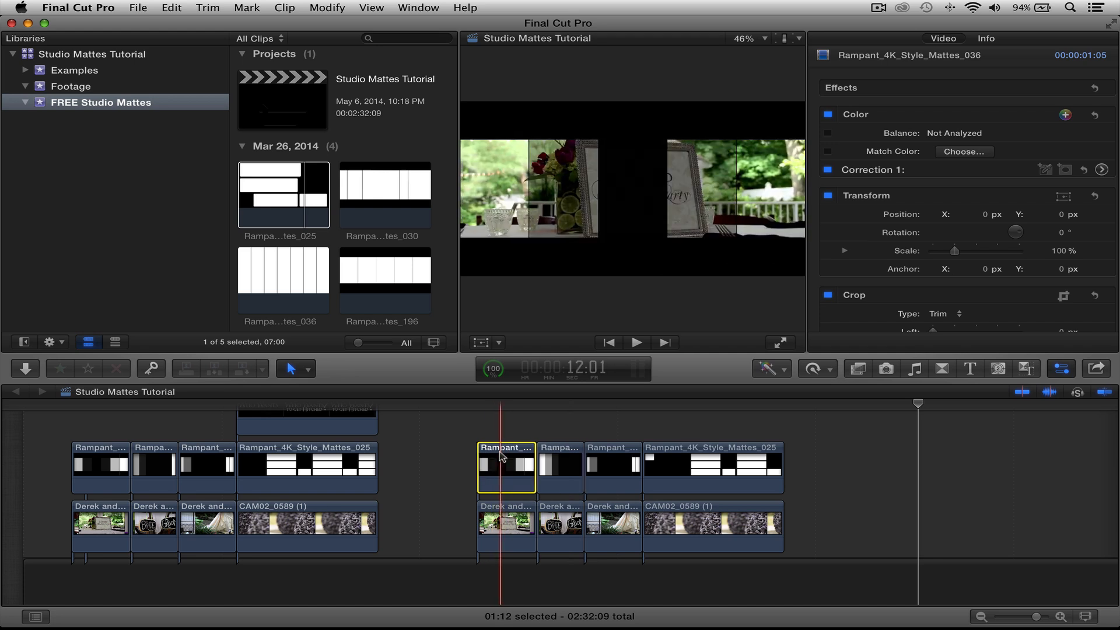
{"action": "key", "text": "cmd+v"}
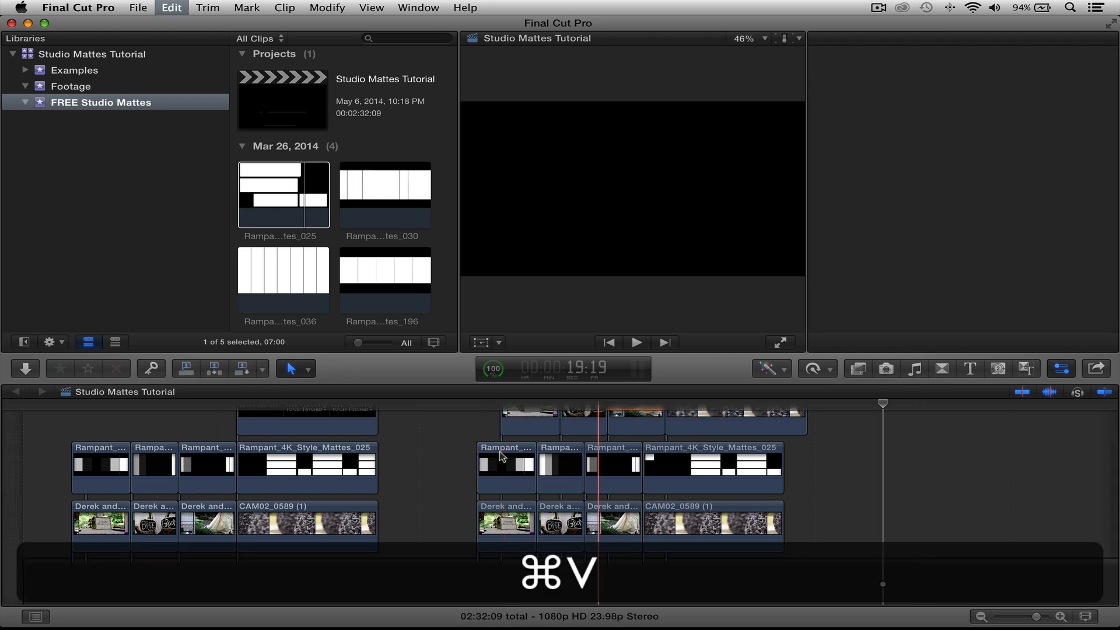
{"action": "key", "text": "cmd+v"}
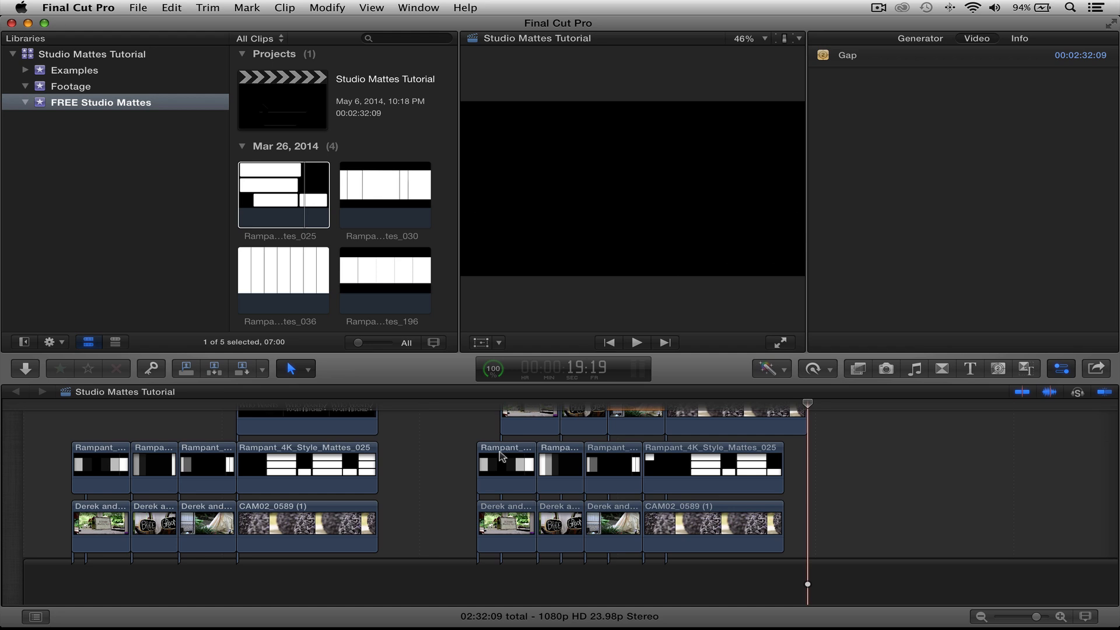
{"action": "left_click", "coordinate": [504, 466]}
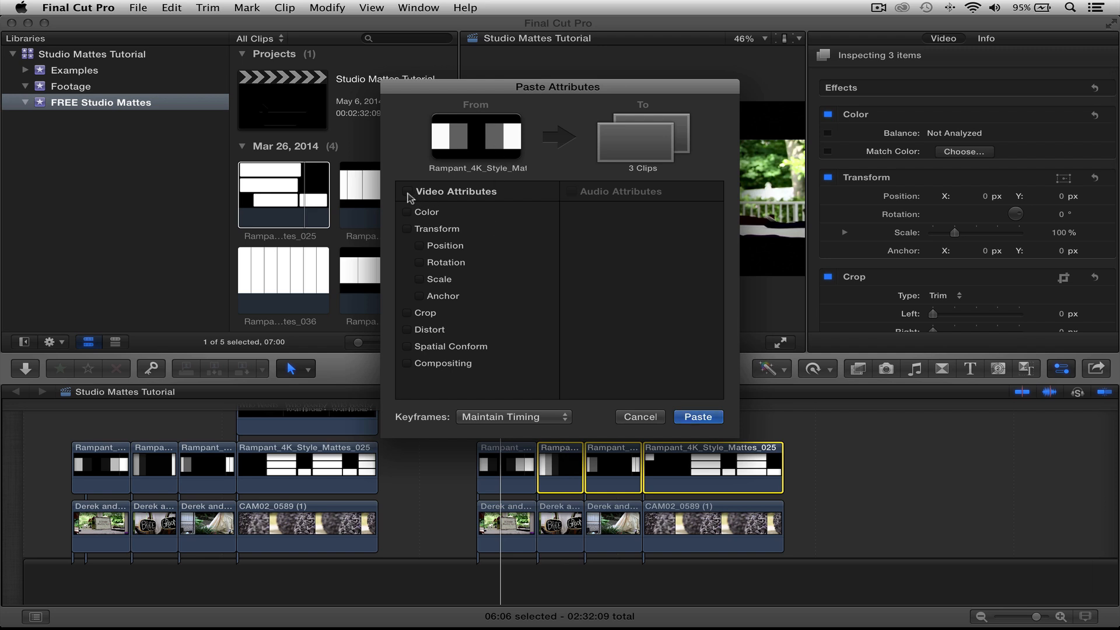
{"action": "left_click", "coordinate": [407, 191]}
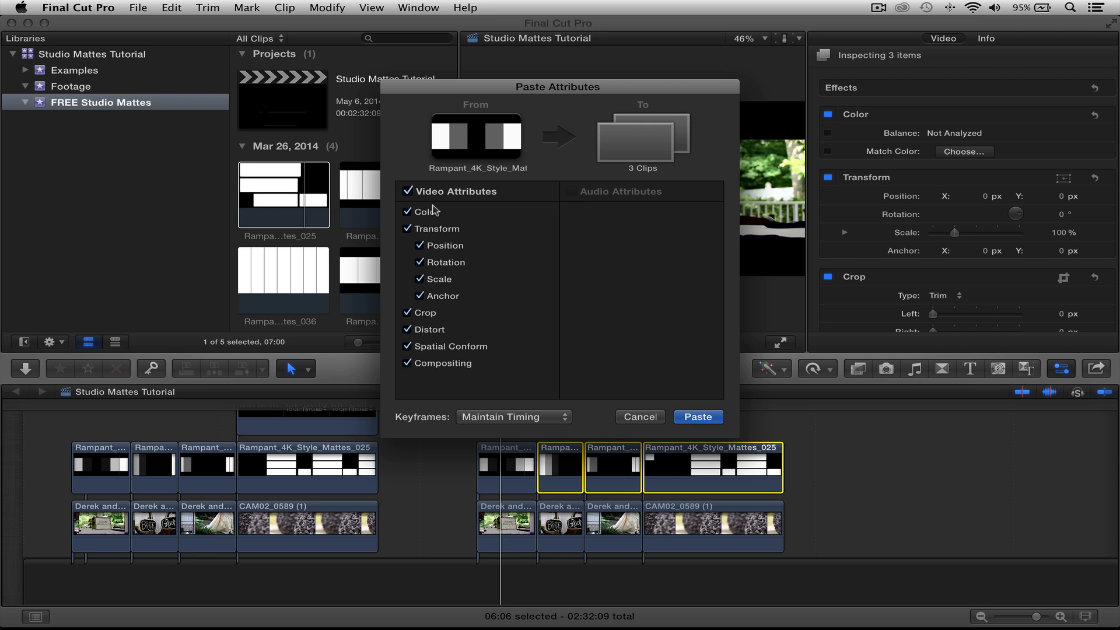
{"action": "mouse_move", "coordinate": [664, 150]}
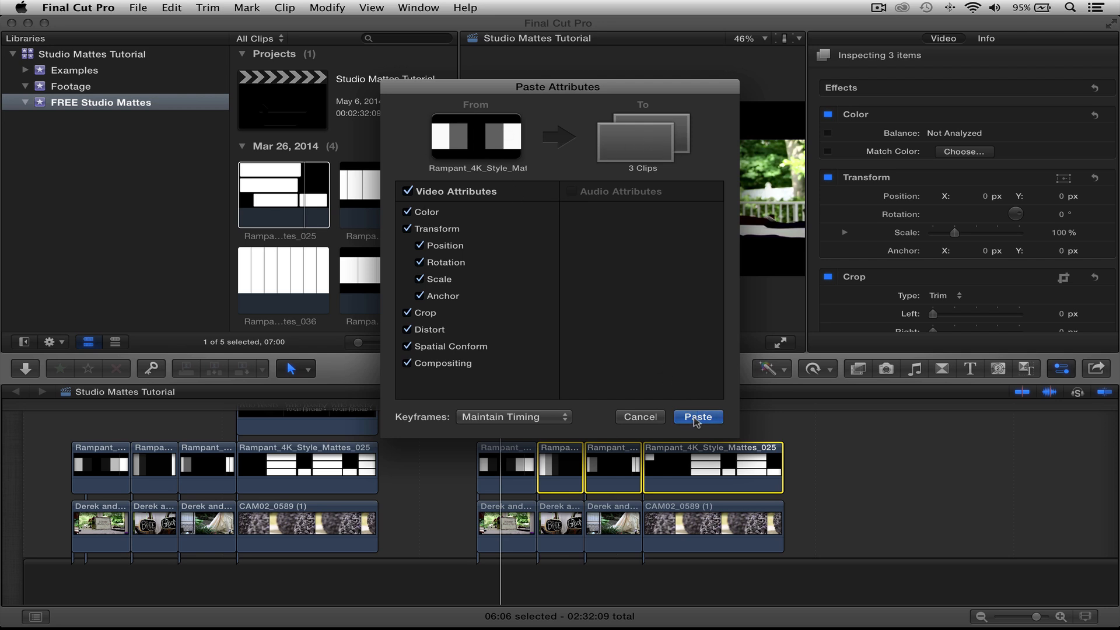
Step: Paste the Stencil Luma attributes onto the three other mattes and move into the matted clips
{"action": "left_click", "coordinate": [698, 416]}
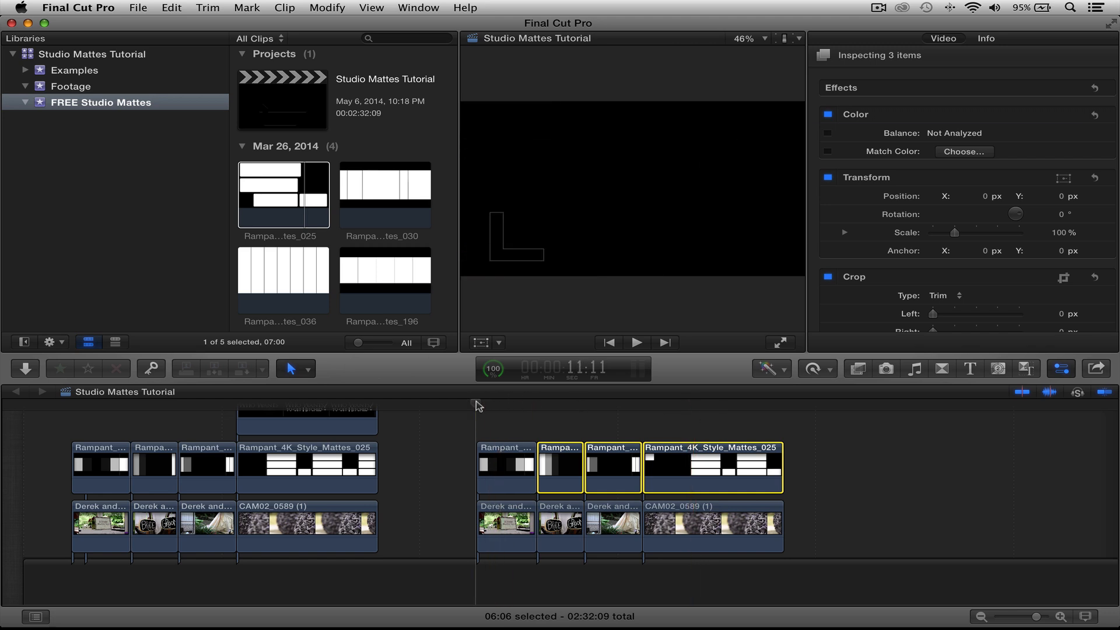
{"action": "left_click", "coordinate": [636, 342]}
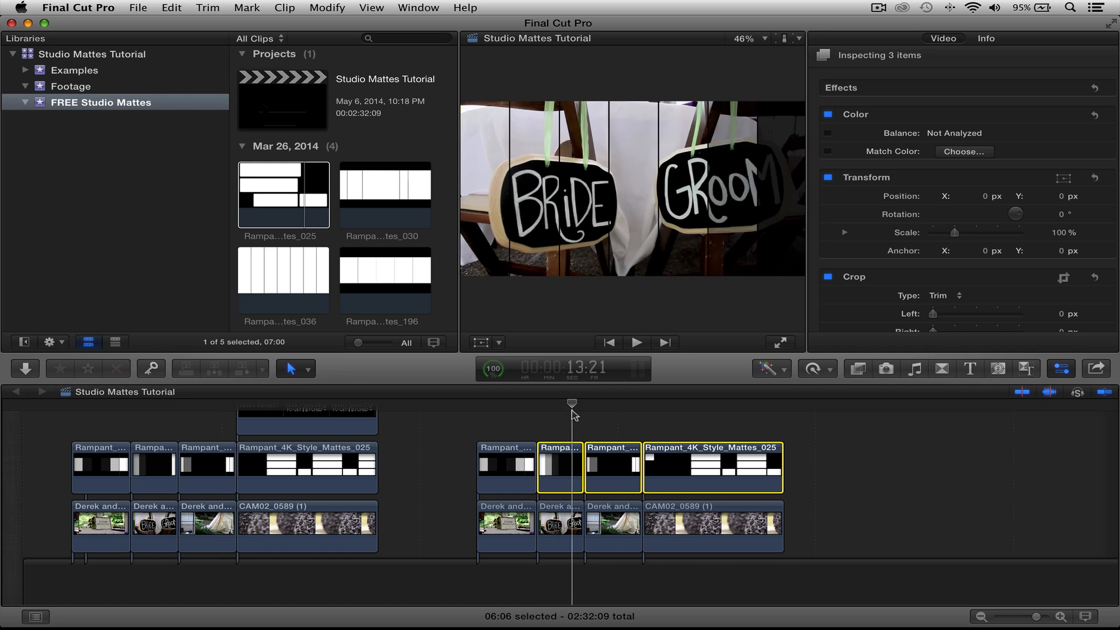
{"action": "left_click_drag", "start_coordinate": [573, 403], "coordinate": [565, 403]}
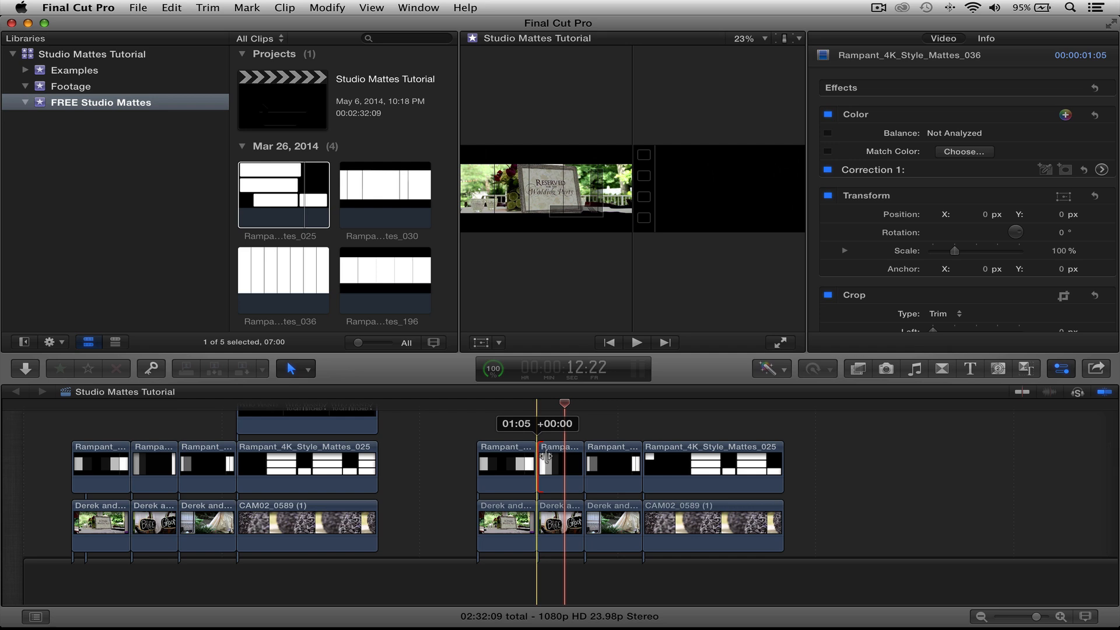
{"action": "left_click", "coordinate": [558, 464]}
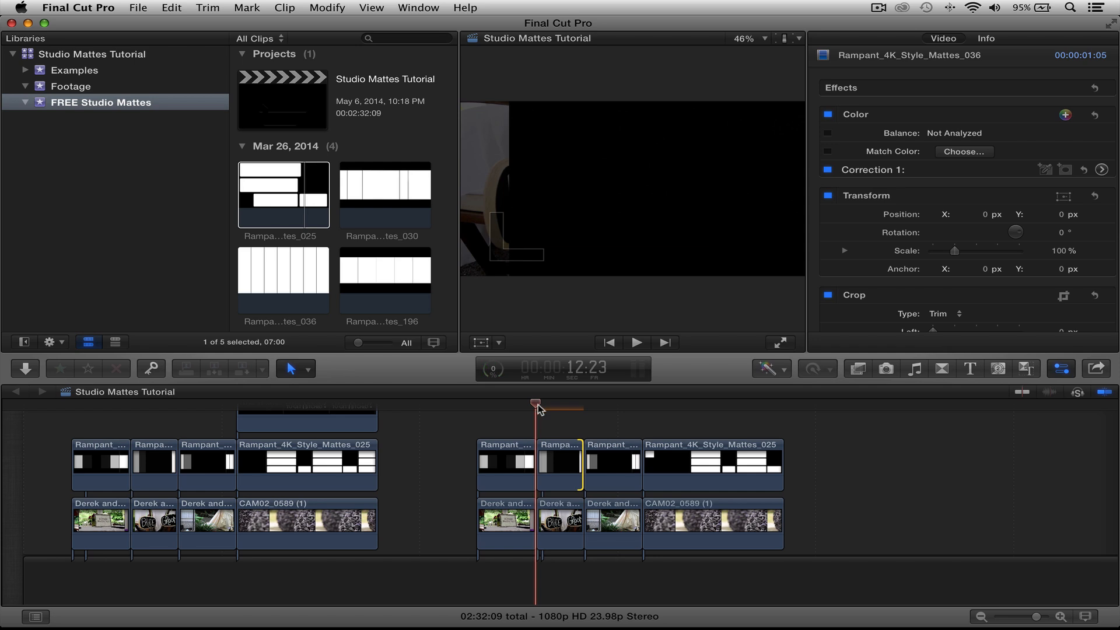
{"action": "left_click", "coordinate": [637, 342]}
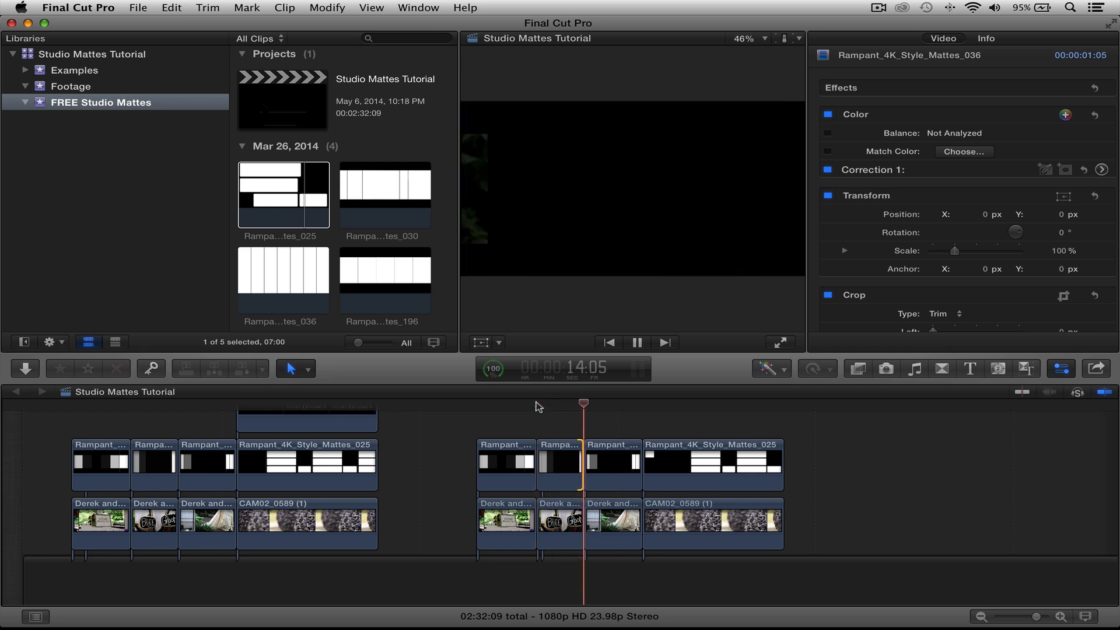
{"action": "left_click", "coordinate": [662, 404]}
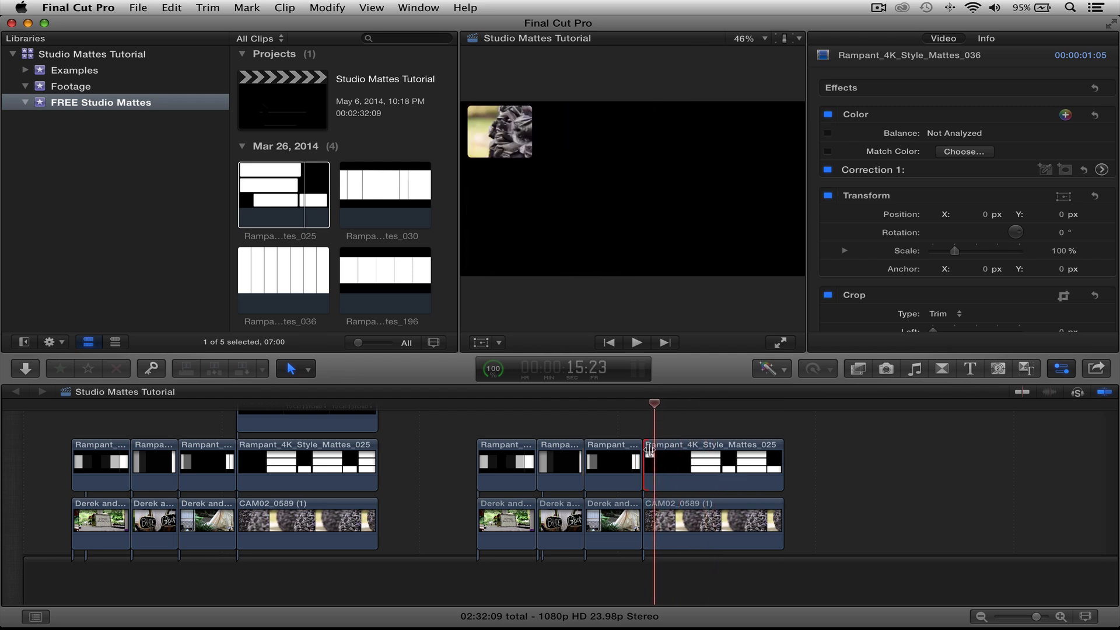
{"action": "left_click", "coordinate": [687, 458]}
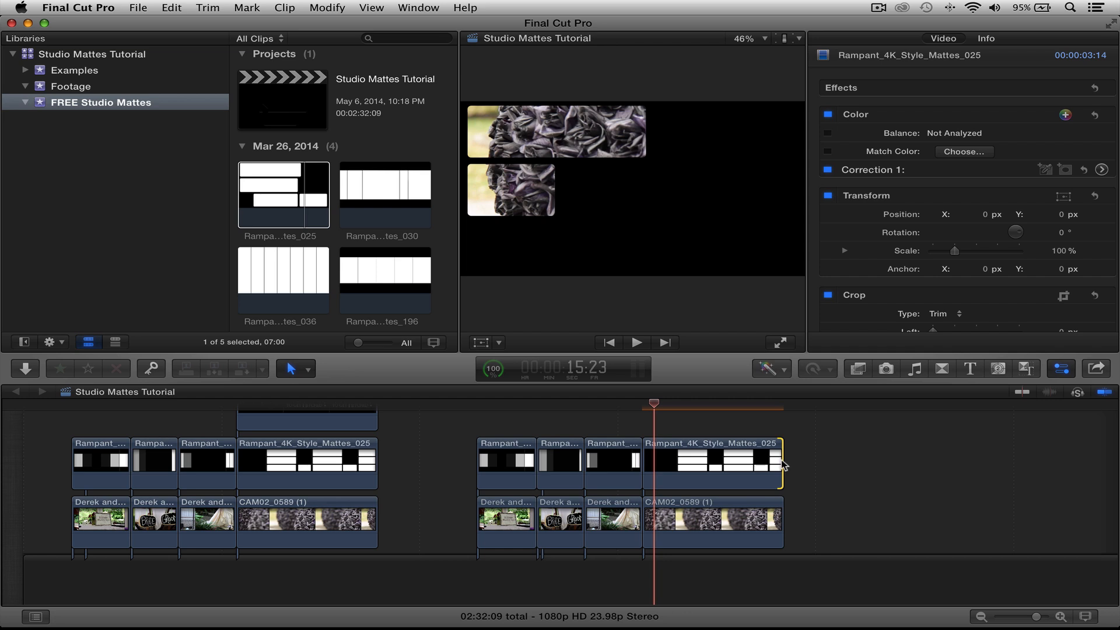
{"action": "left_click_drag", "start_coordinate": [654, 404], "coordinate": [646, 404]}
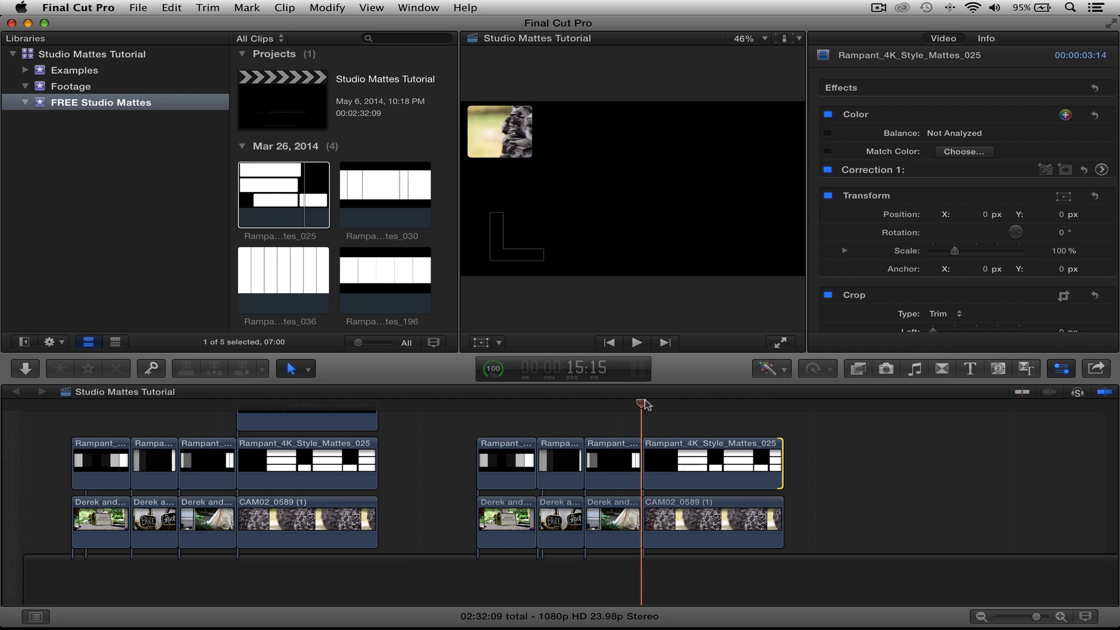
{"action": "left_click_drag", "start_coordinate": [642, 403], "coordinate": [623, 403]}
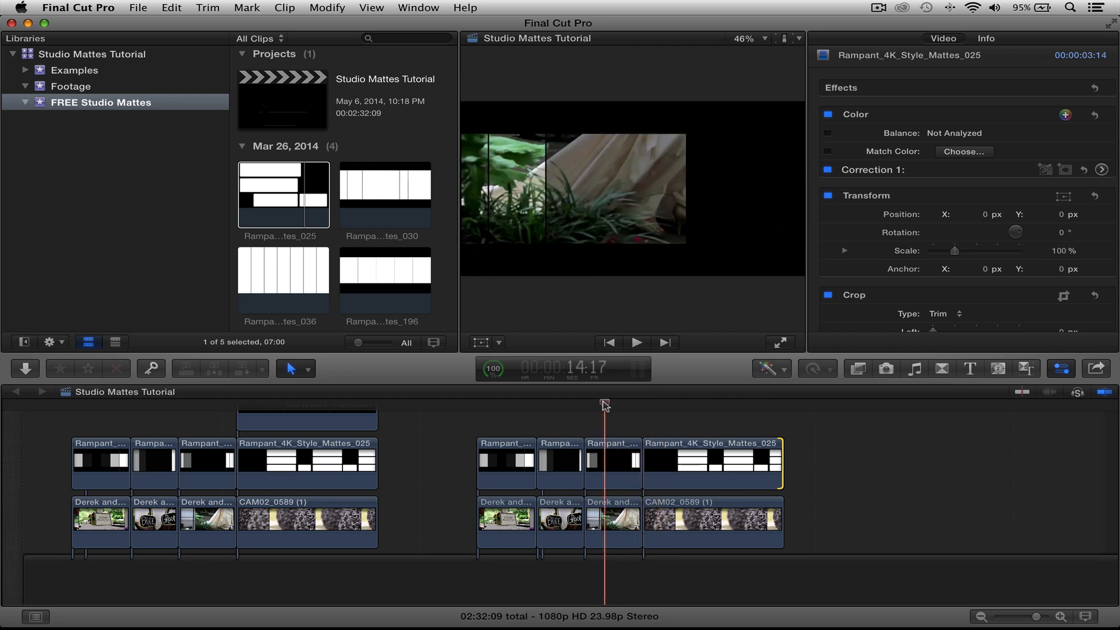
{"action": "left_click", "coordinate": [637, 342]}
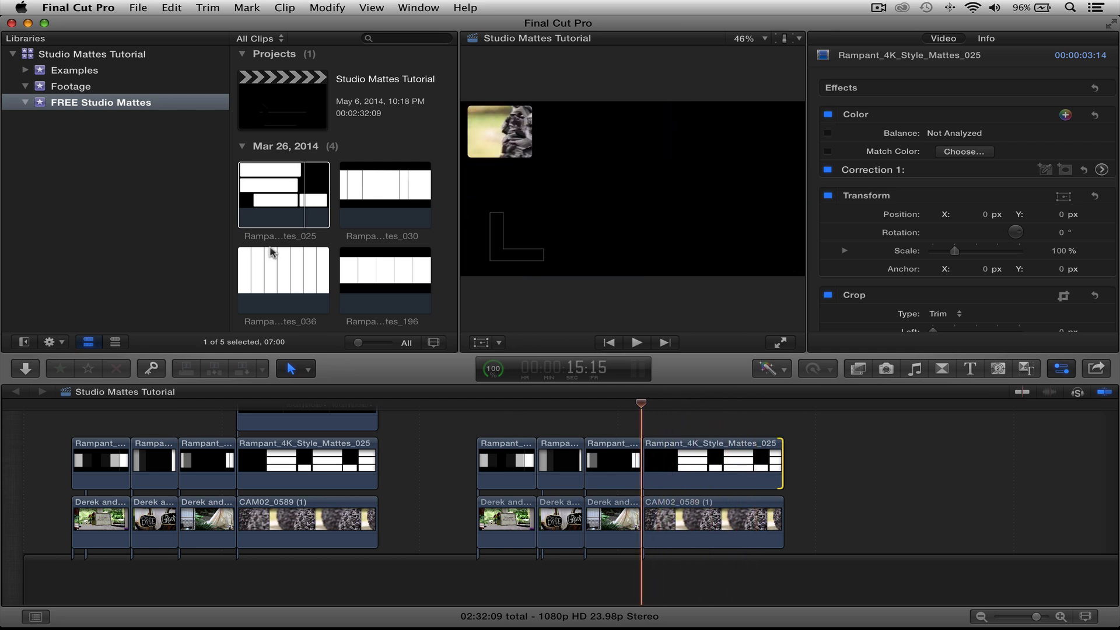
Step: Trim the second Newlyweds 3 title's start in to the playhead at +02:06
{"action": "left_click", "coordinate": [72, 86]}
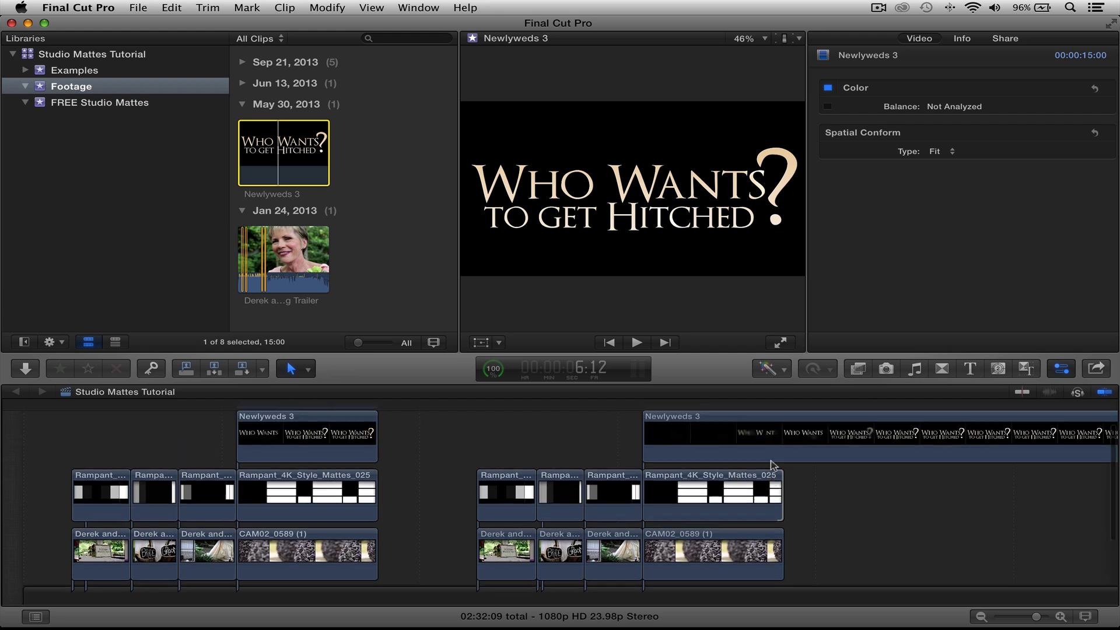
{"action": "left_click", "coordinate": [713, 497]}
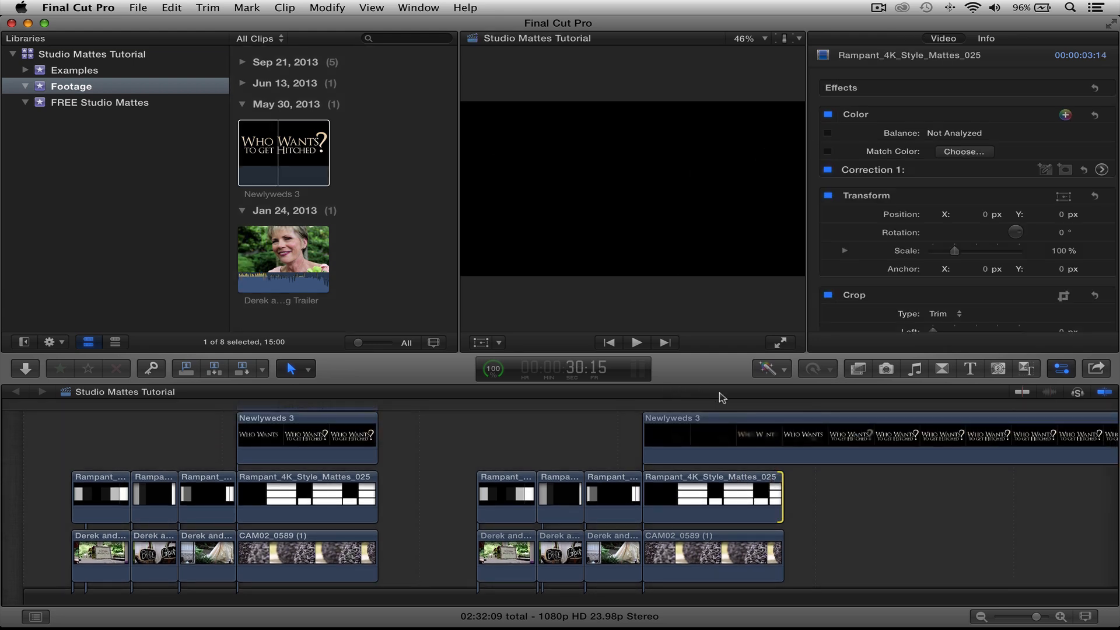
{"action": "left_click", "coordinate": [738, 405]}
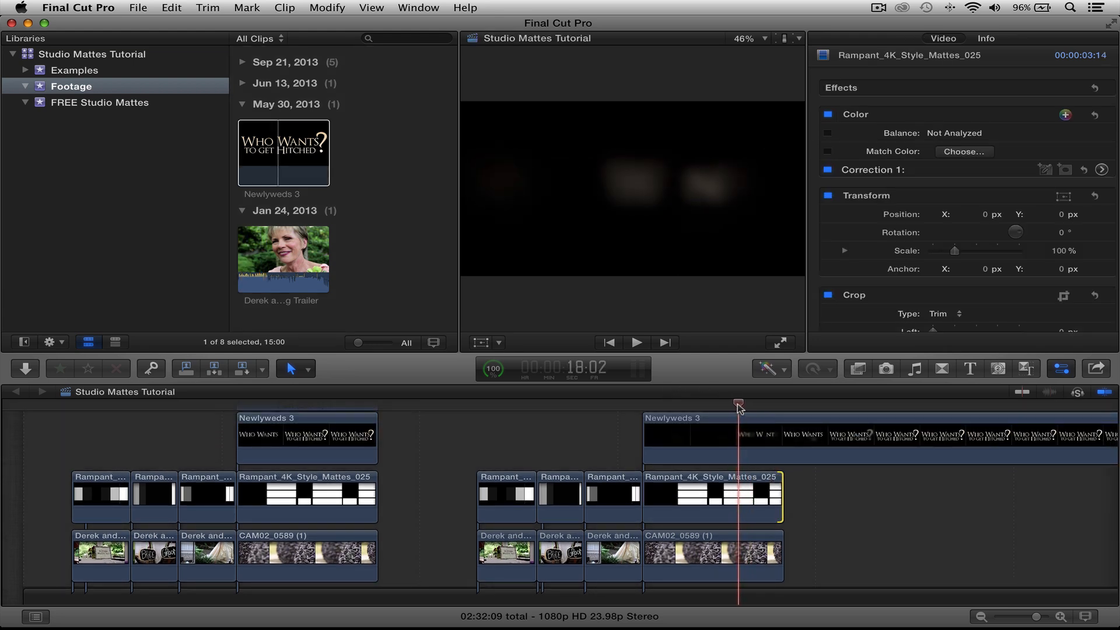
{"action": "left_click_drag", "start_coordinate": [741, 406], "coordinate": [732, 406]}
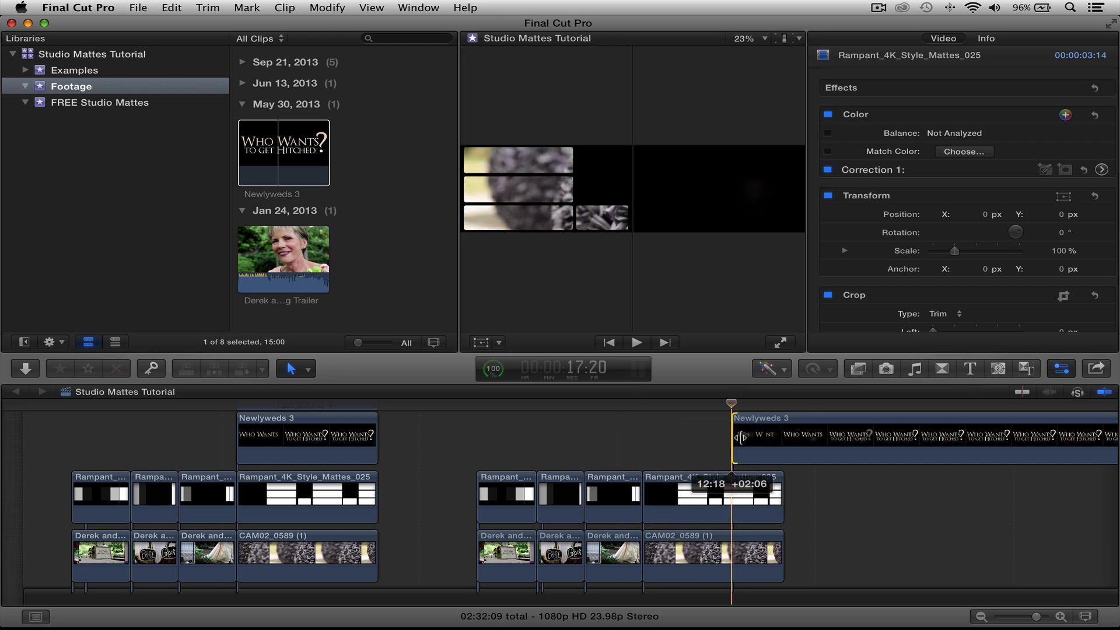
{"action": "left_click", "coordinate": [703, 435]}
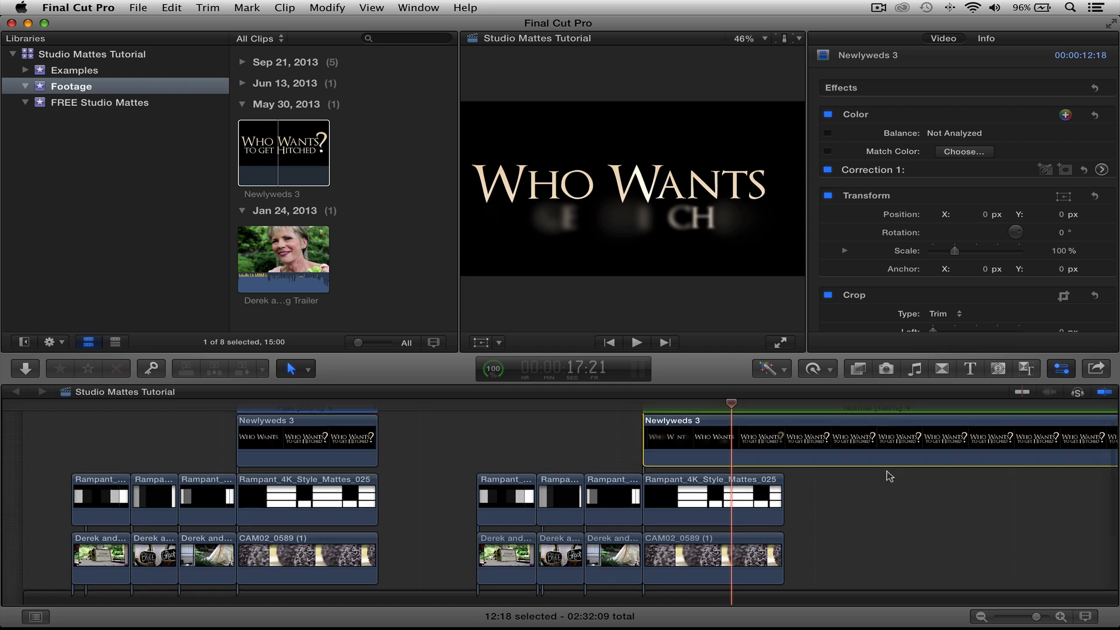
Step: Retime the second Newlyweds 3 title to Fast 2x and trim its end to the matte's end
{"action": "left_click", "coordinate": [909, 447]}
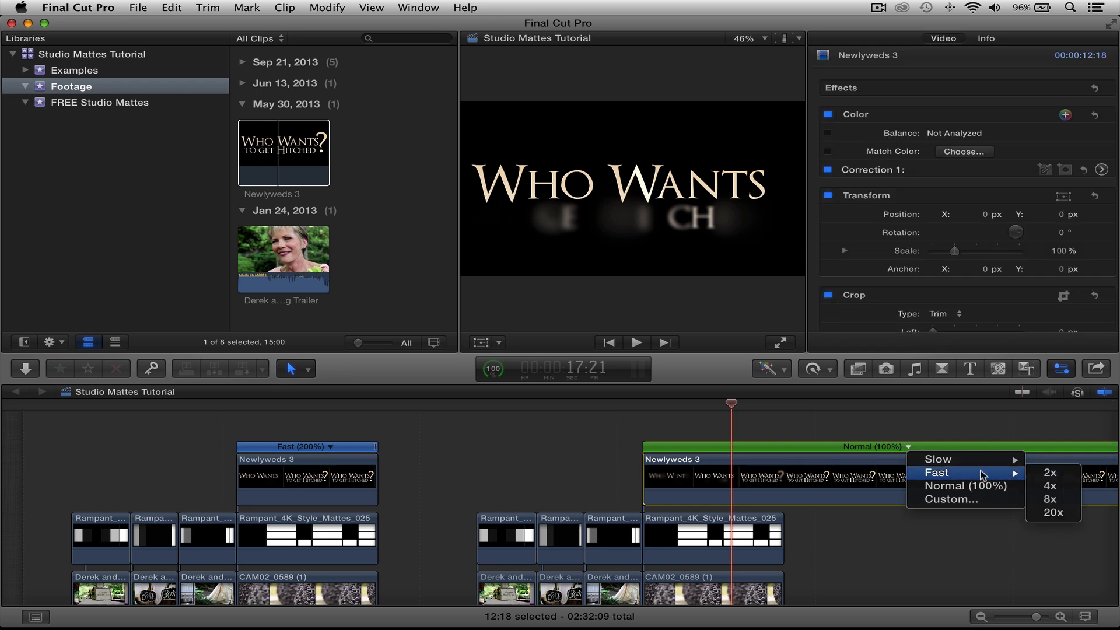
{"action": "left_click", "coordinate": [1049, 473]}
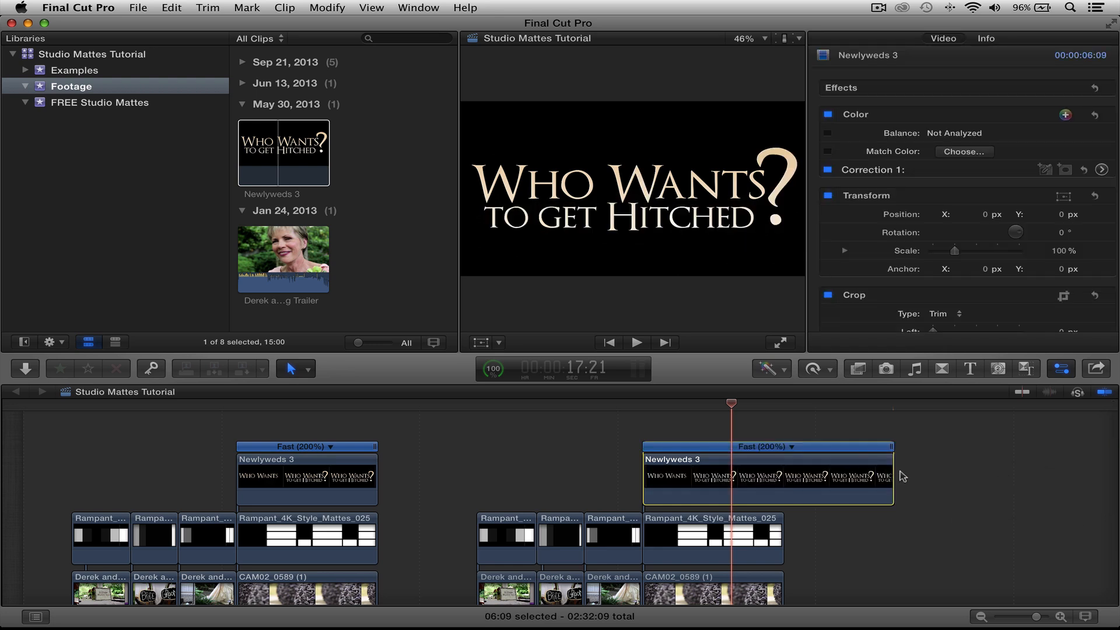
{"action": "left_click_drag", "start_coordinate": [891, 475], "coordinate": [784, 475]}
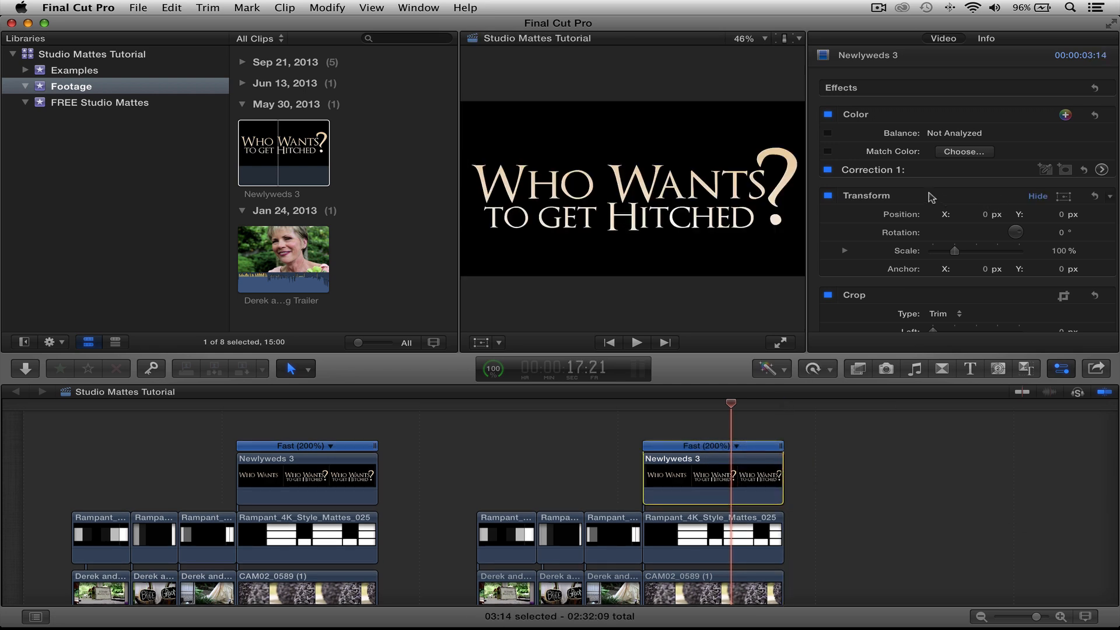
Step: Set the second Newlyweds 3 title's Compositing blend mode to Add and preview from its start
{"action": "scroll", "scroll_direction": "down", "scroll_amount": 3}
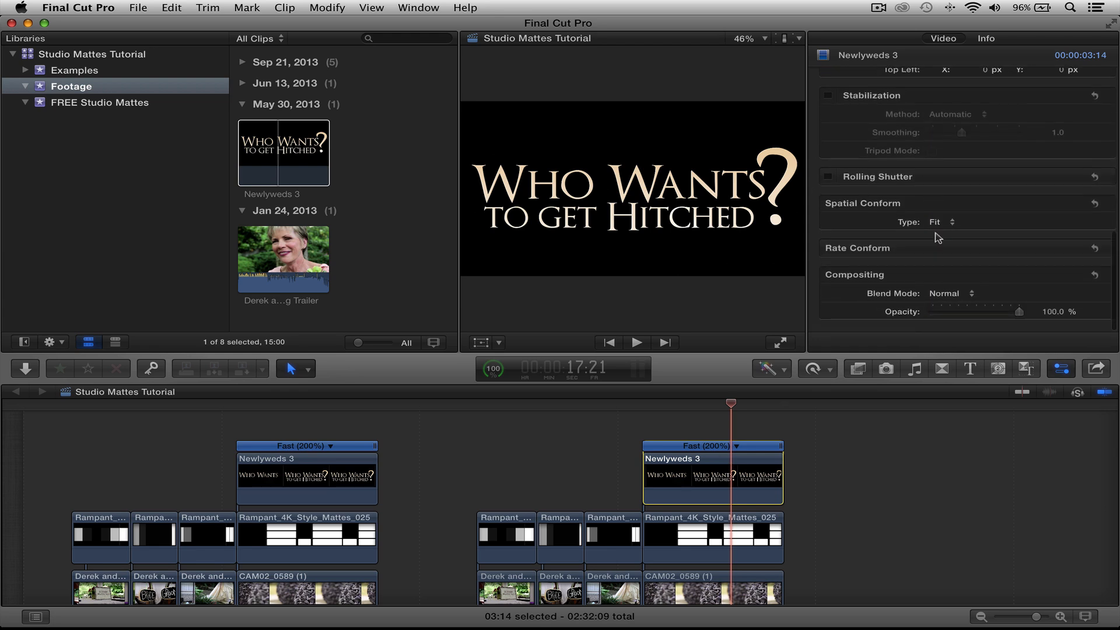
{"action": "left_click", "coordinate": [950, 294]}
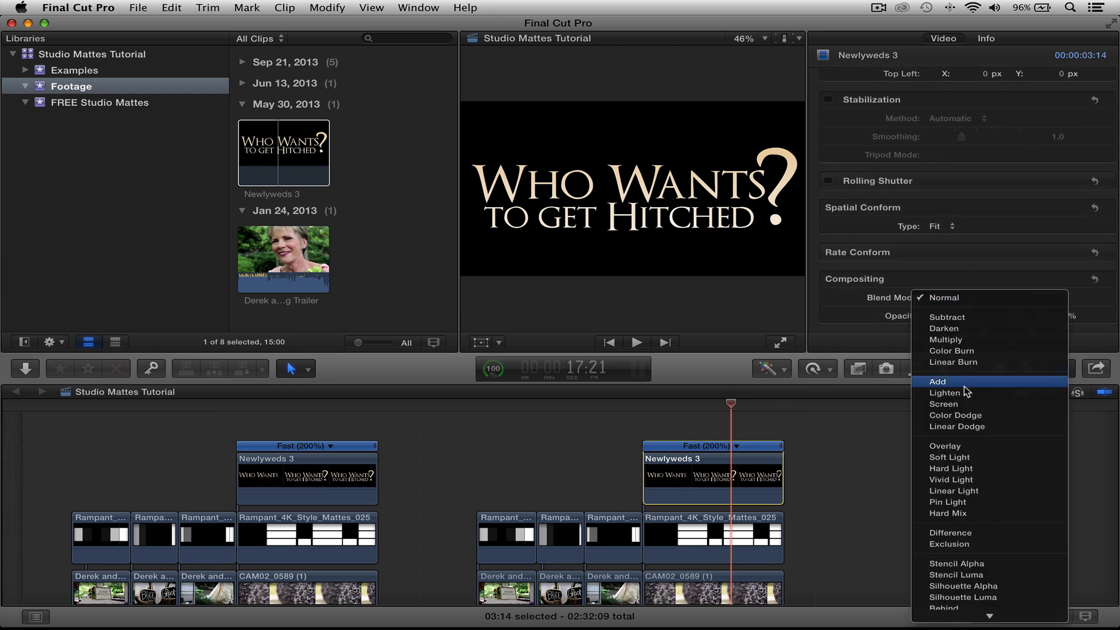
{"action": "left_click", "coordinate": [938, 381]}
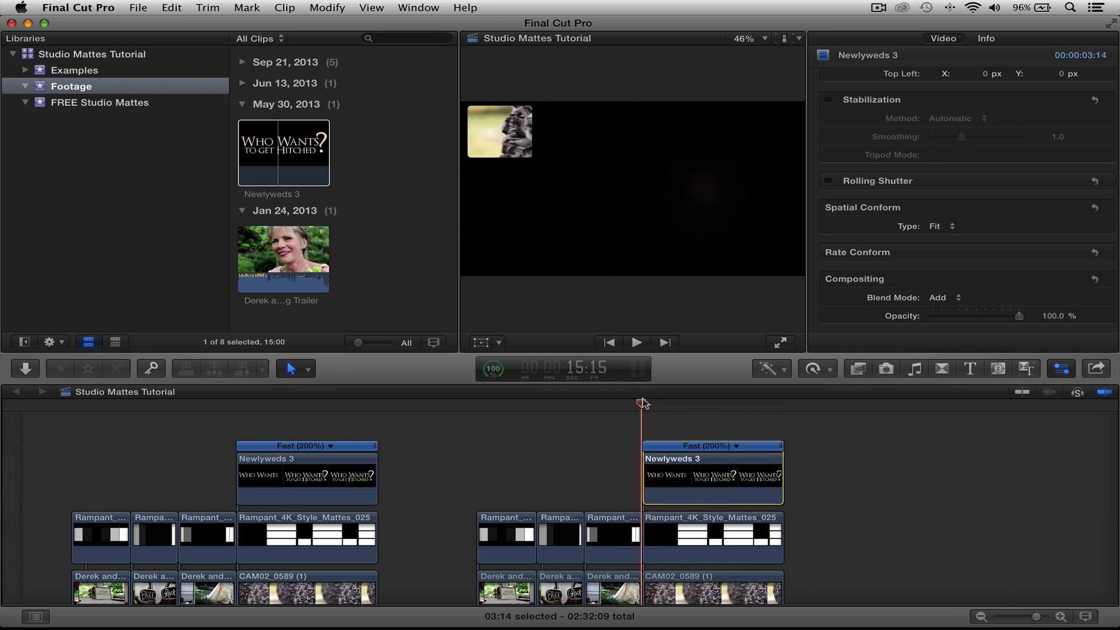
{"action": "left_click", "coordinate": [636, 343]}
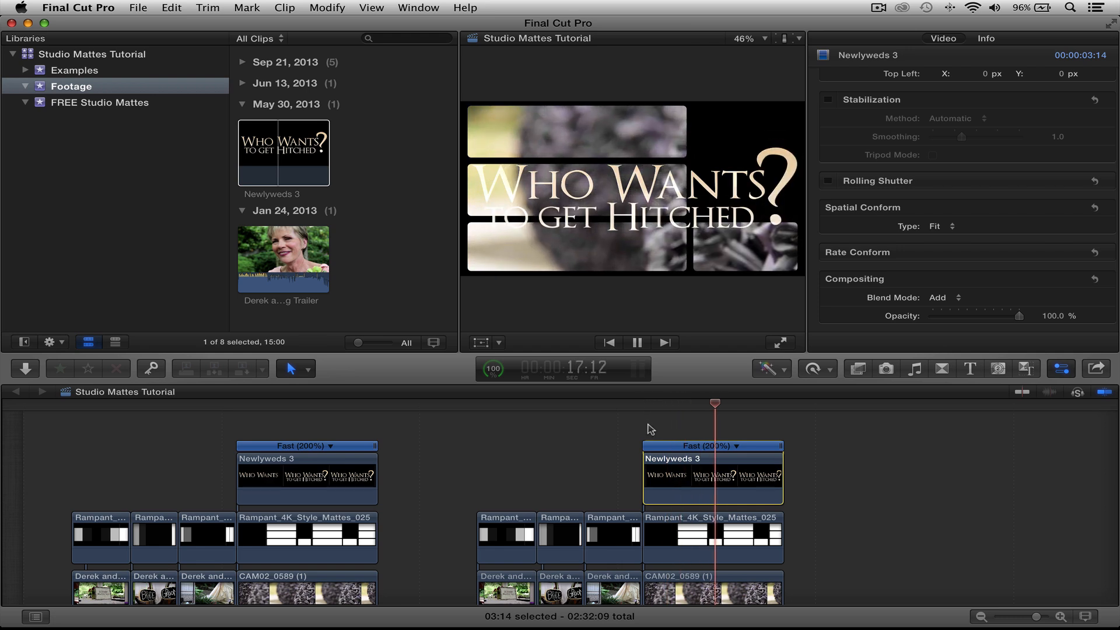
{"action": "left_click", "coordinate": [637, 343]}
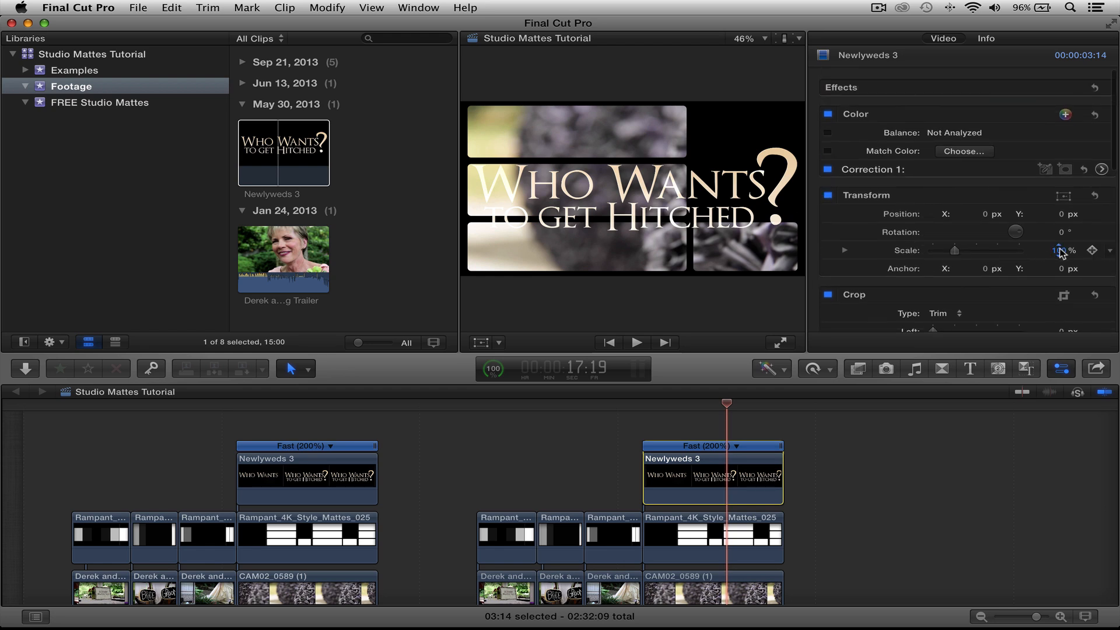
Step: Scale the second Newlyweds 3 title to 32% at X 618.7 px and replay the section
{"action": "left_click", "coordinate": [1058, 250]}
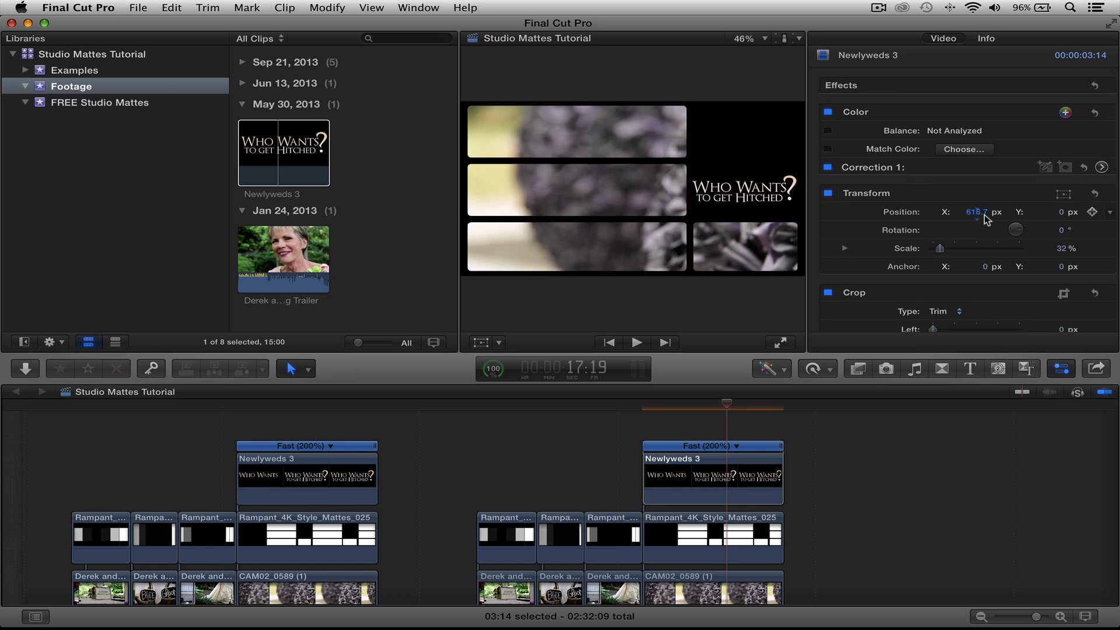
{"action": "left_click", "coordinate": [508, 405]}
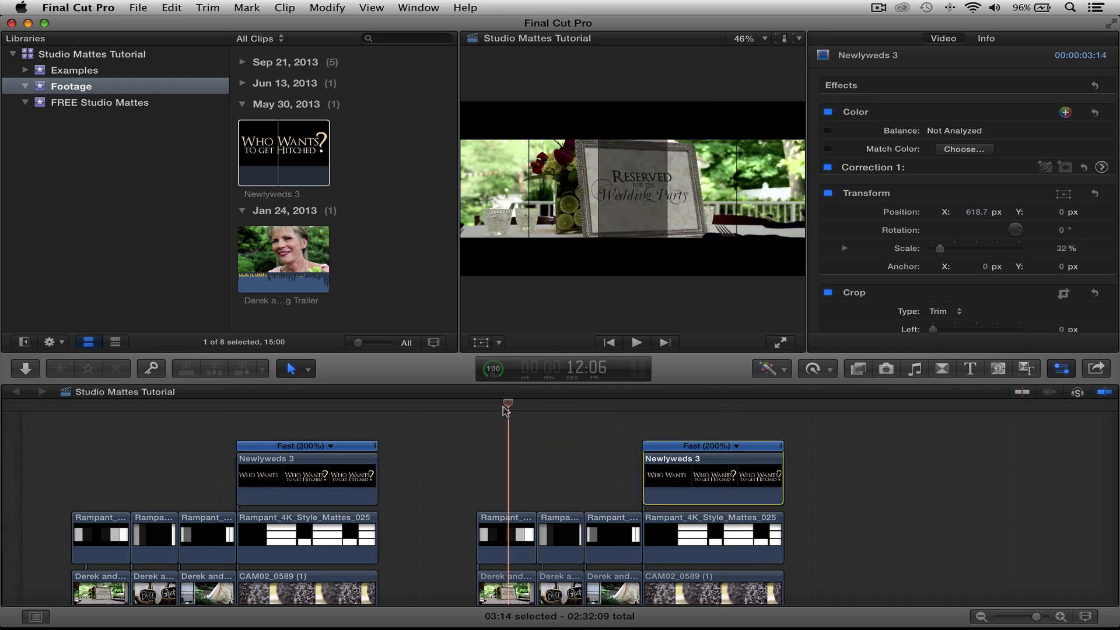
{"action": "left_click", "coordinate": [636, 342]}
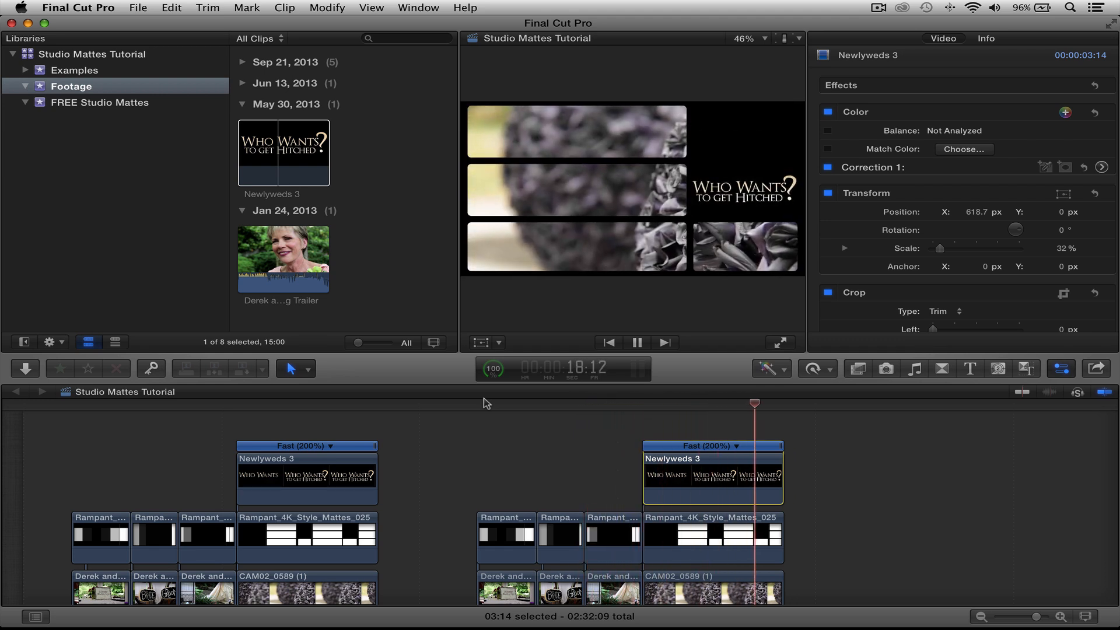
{"action": "left_click", "coordinate": [638, 343]}
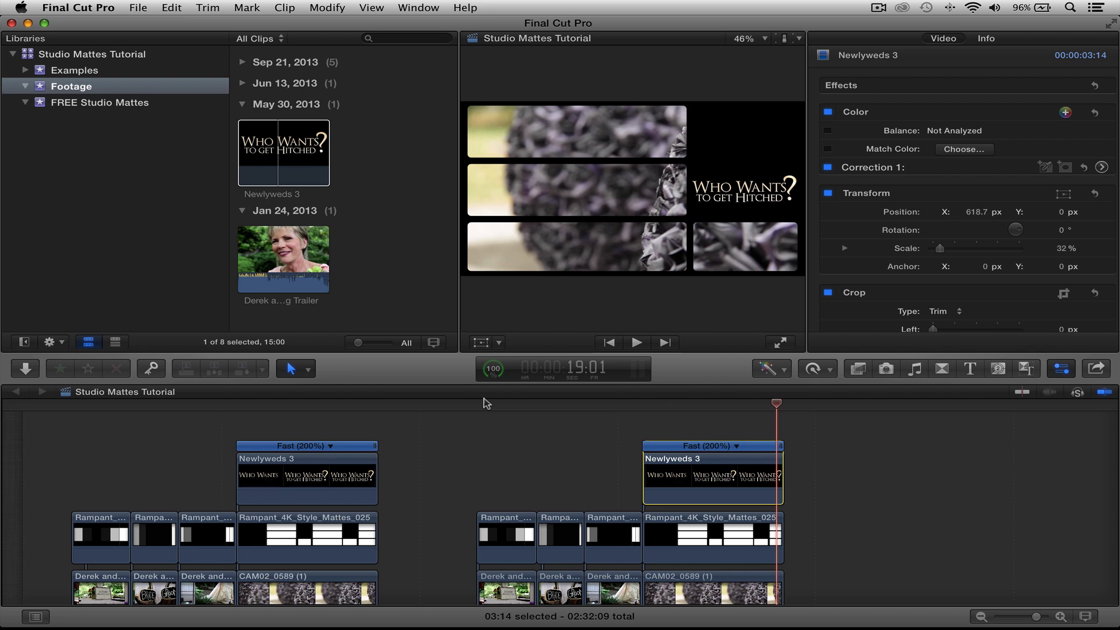
{"action": "mouse_move", "coordinate": [514, 399]}
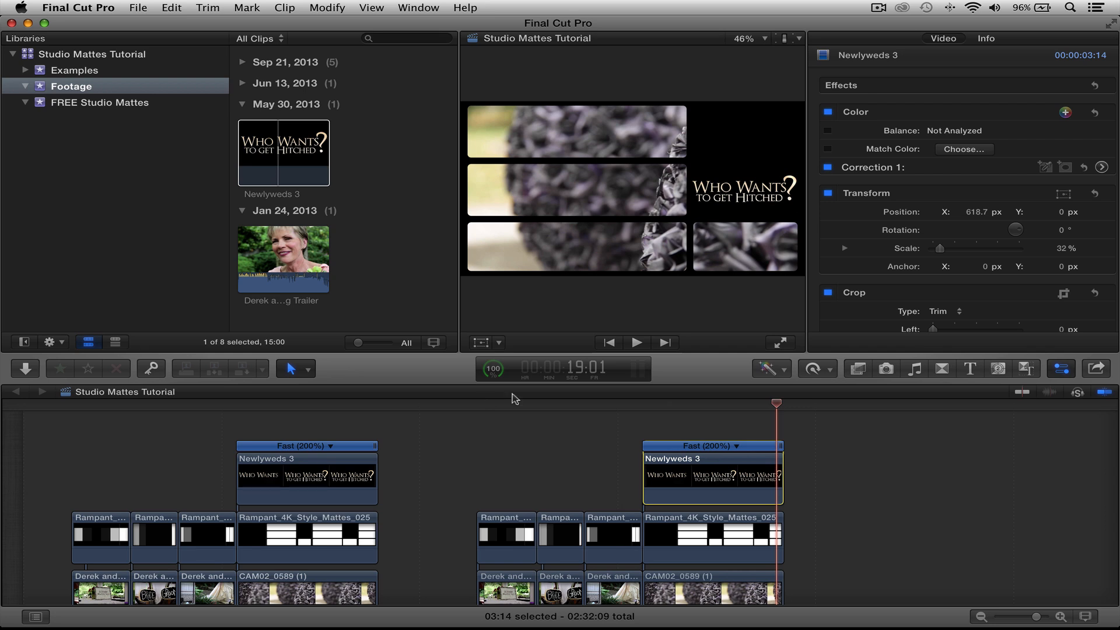
{"action": "left_click", "coordinate": [485, 421]}
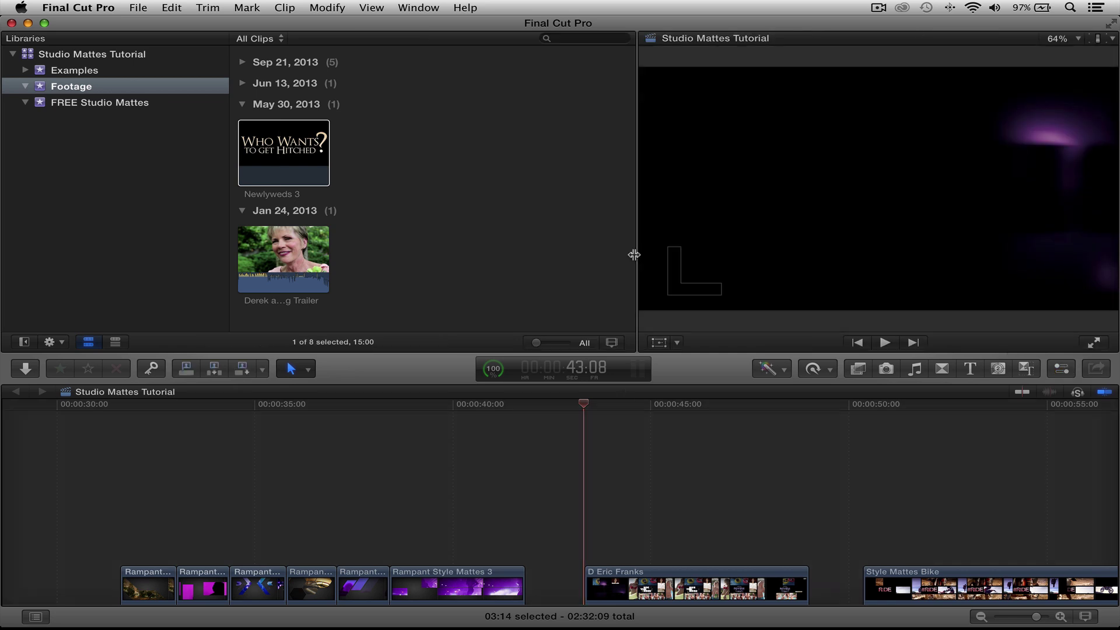
Step: Widen the Viewer and replay the matted wedding title section to review the composite
{"action": "left_click_drag", "start_coordinate": [634, 255], "coordinate": [546, 255]}
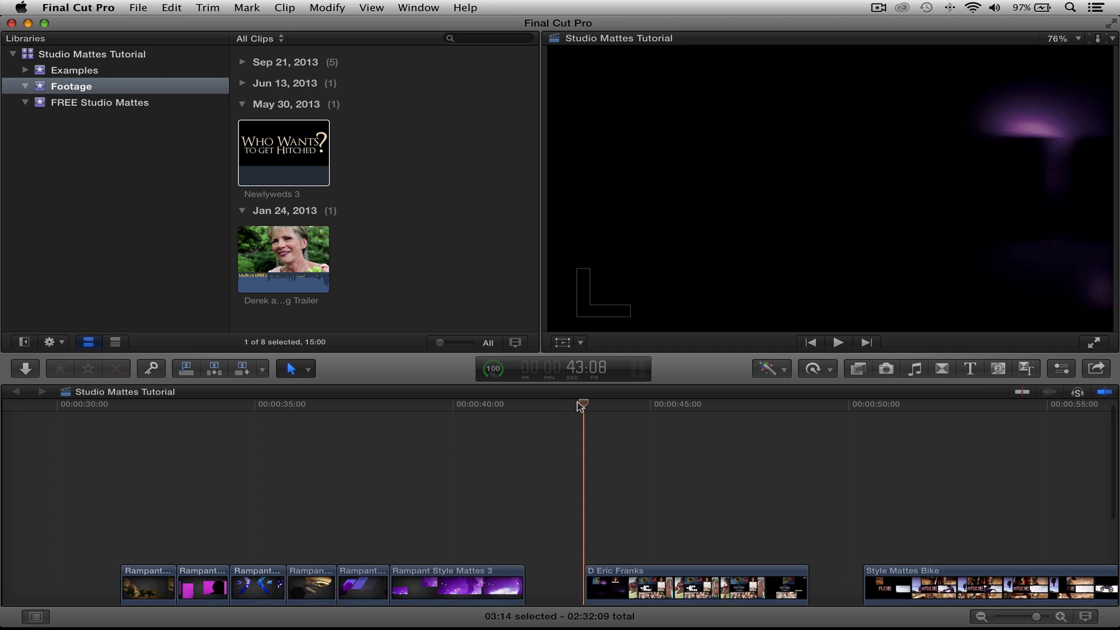
{"action": "left_click", "coordinate": [839, 342]}
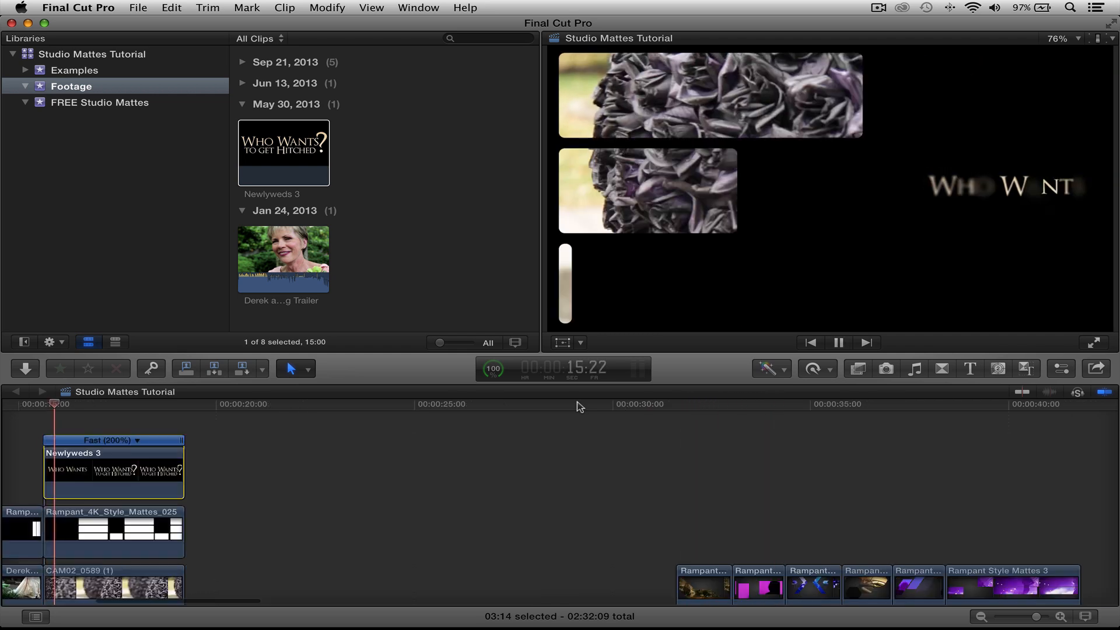
{"action": "left_click", "coordinate": [838, 342]}
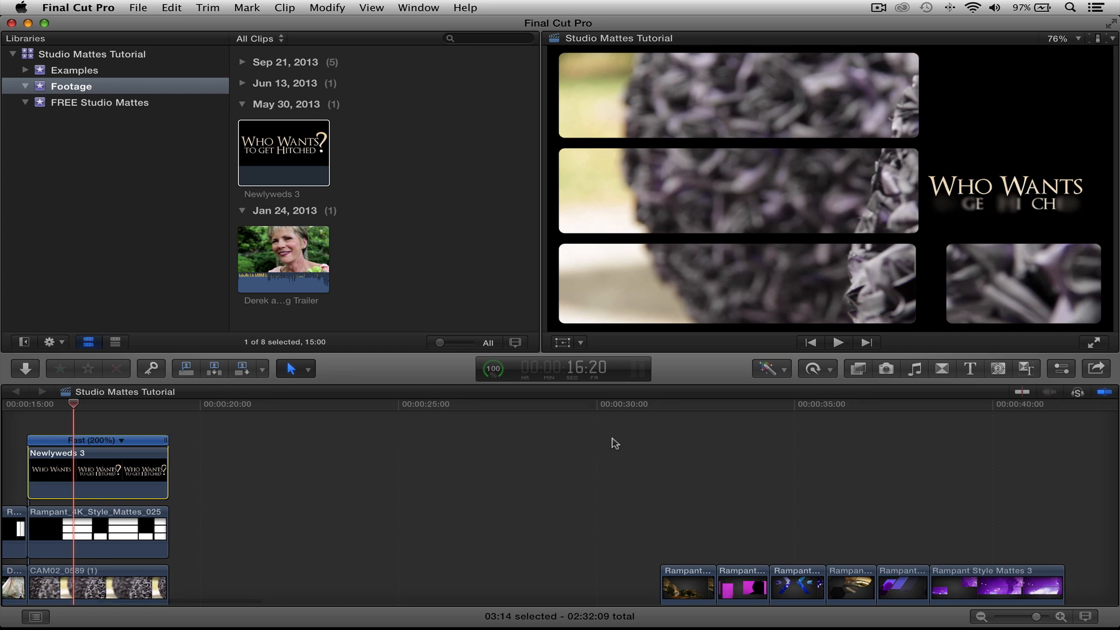
{"action": "left_click", "coordinate": [838, 342]}
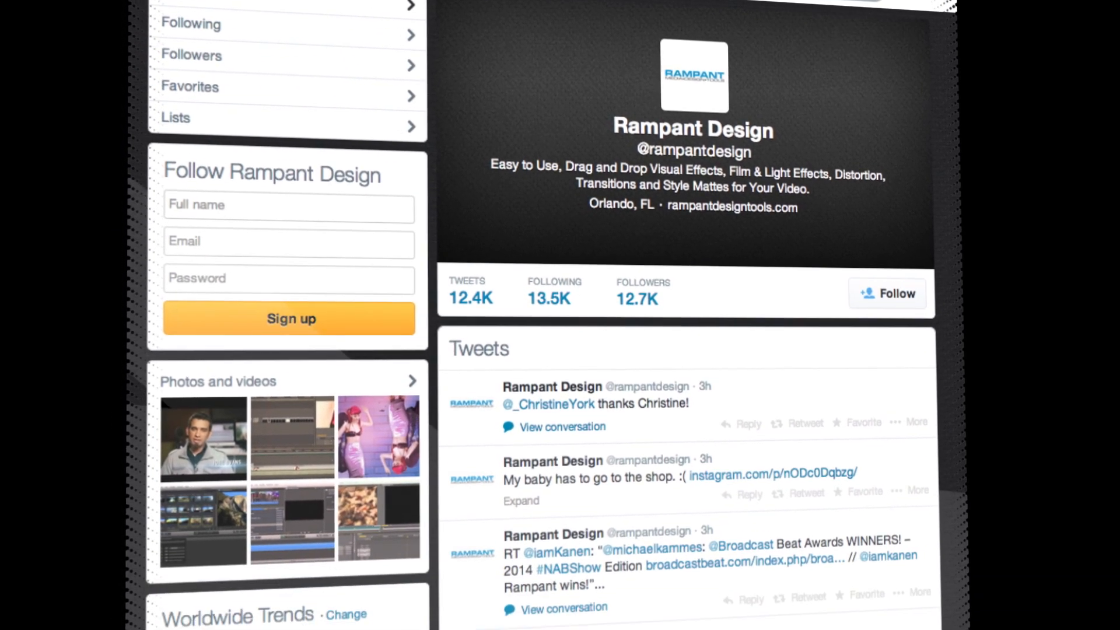
Step: Scroll the Rampant Design Twitter profile down to older tweets and Worldwide Trends
{"action": "scroll", "scroll_direction": "down", "scroll_amount": 3}
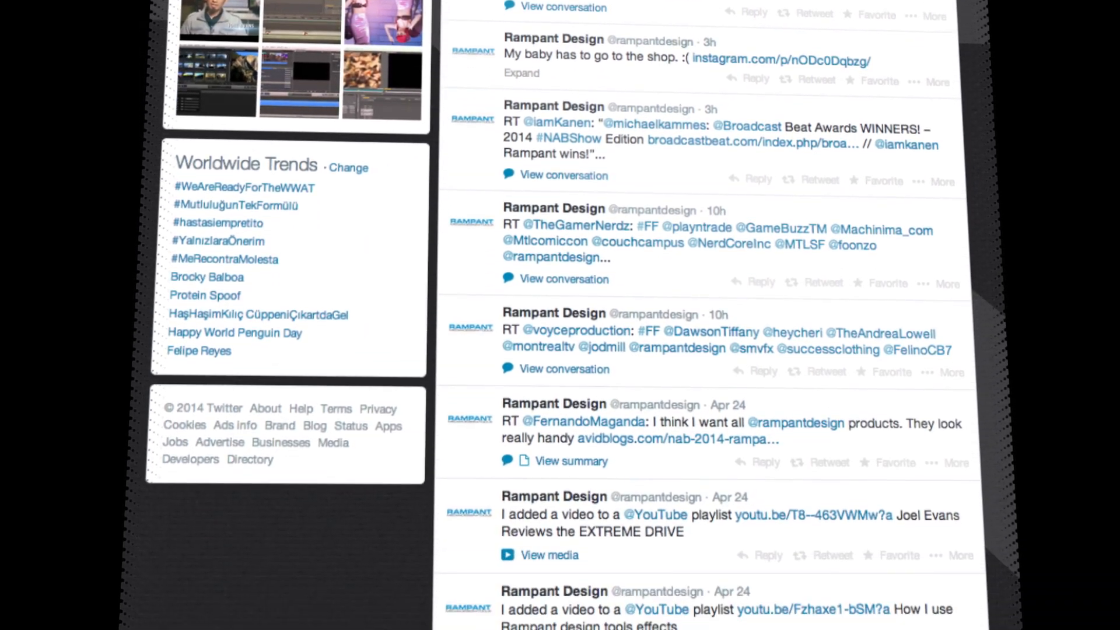